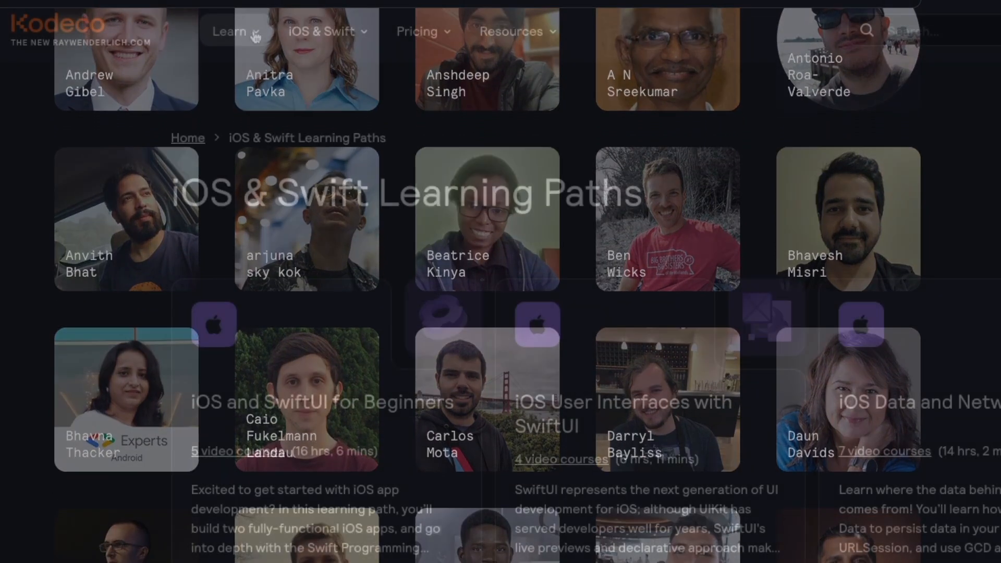
# Open Kodeco's Game Tech articles from the Learn menu and scroll through the listings
pyautogui.click(228, 31)
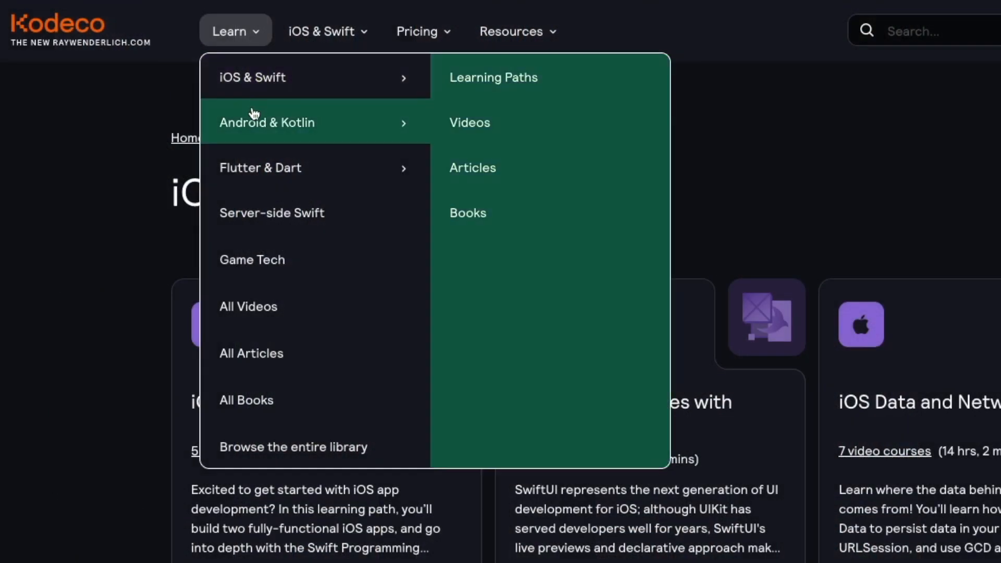
pyautogui.moveTo(271, 213)
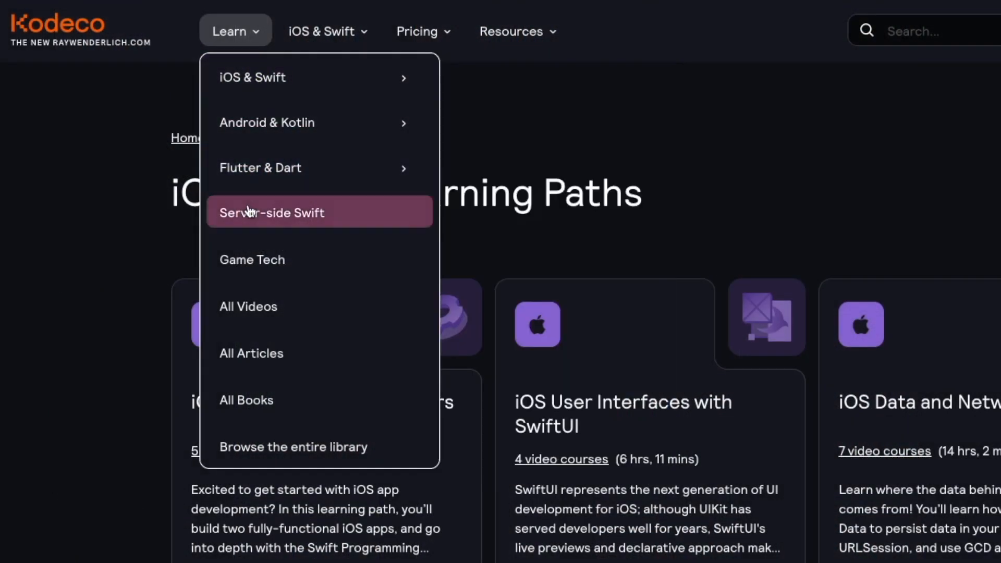
pyautogui.moveTo(252, 259)
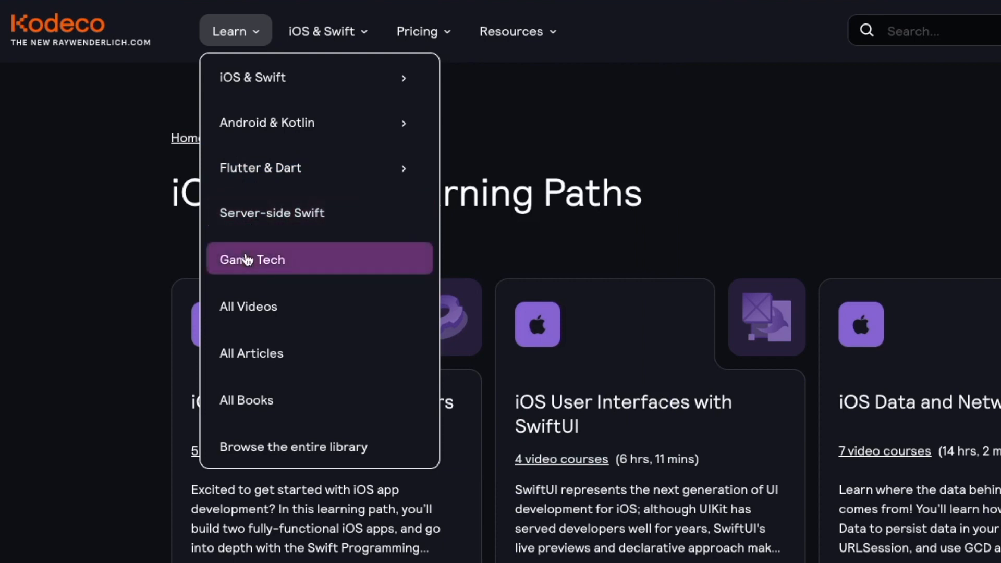
pyautogui.click(252, 259)
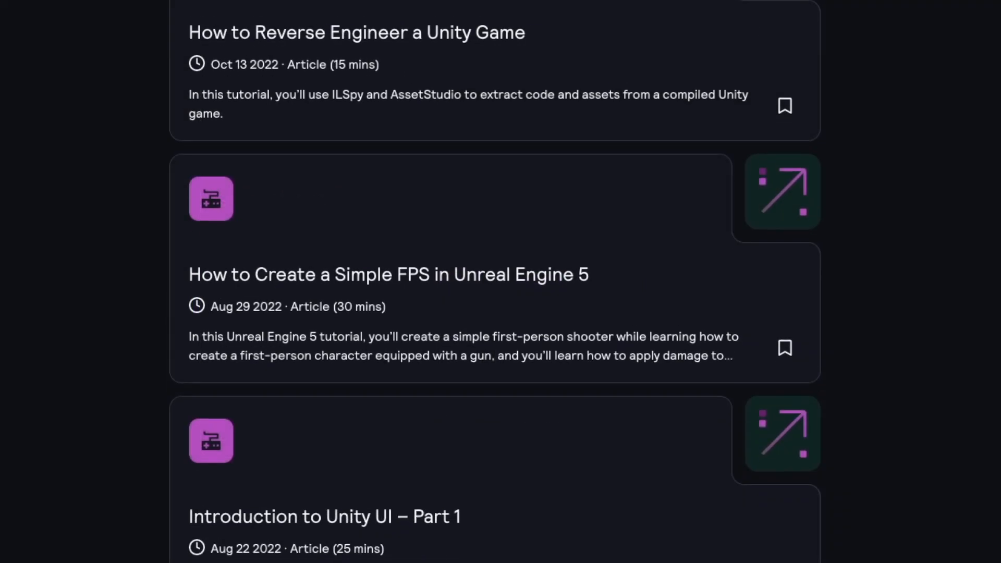
pyautogui.scroll(-3)
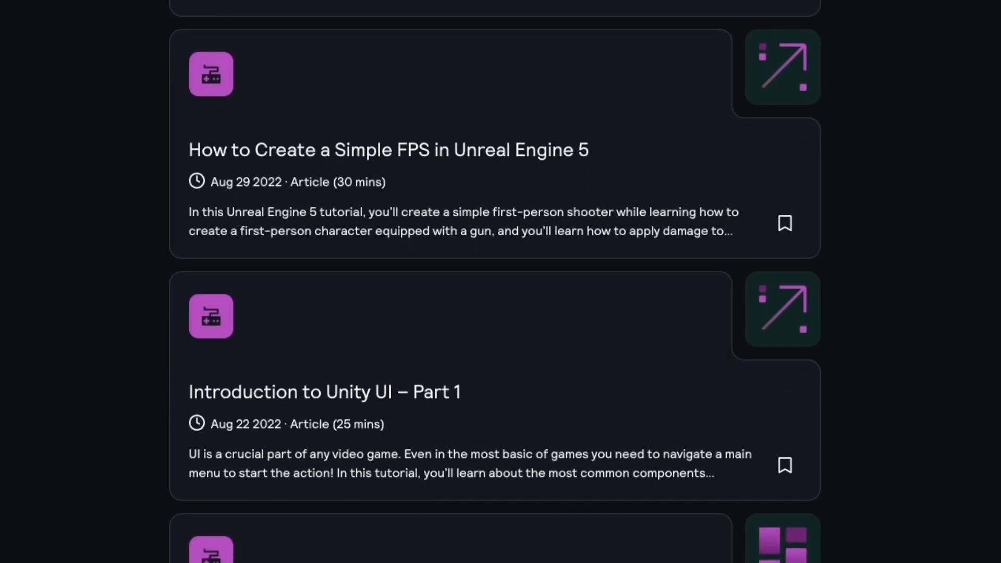
pyautogui.scroll(-3)
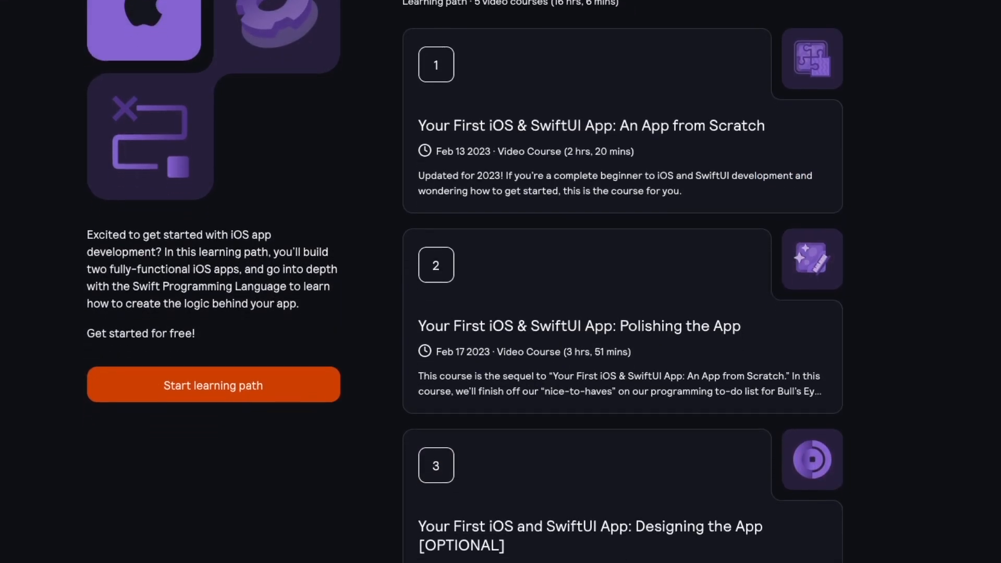
pyautogui.scroll(-3)
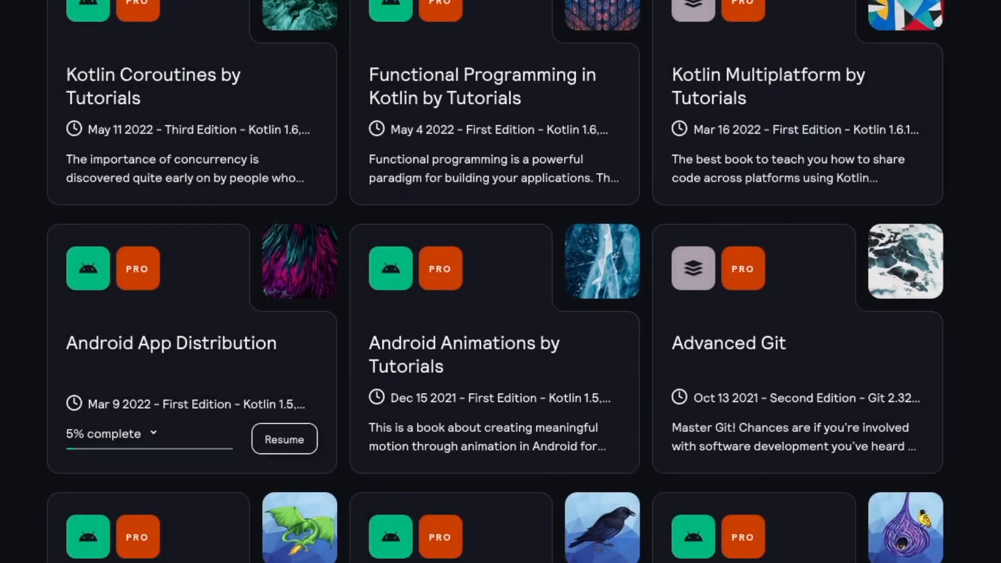
pyautogui.scroll(-3)
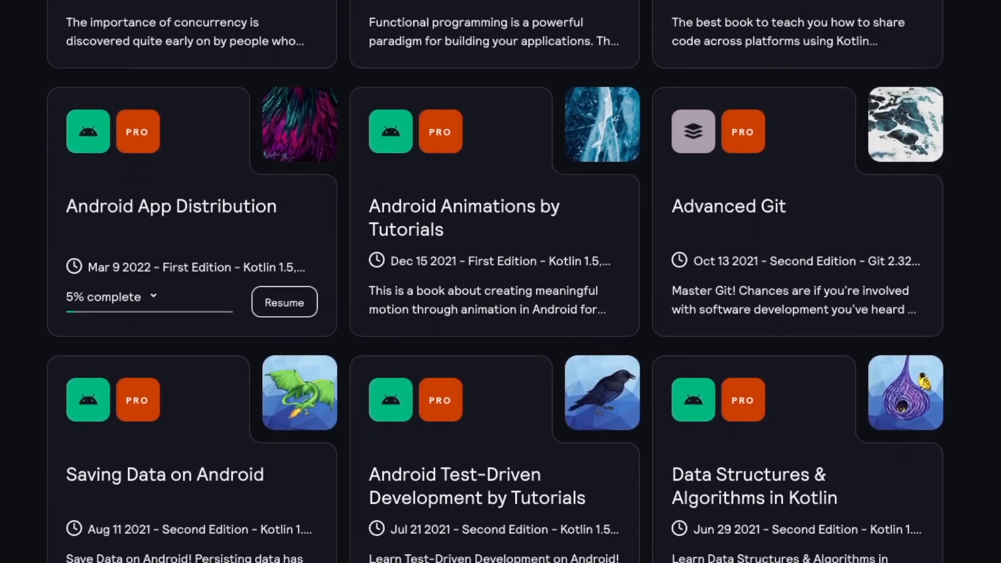
pyautogui.scroll(-3)
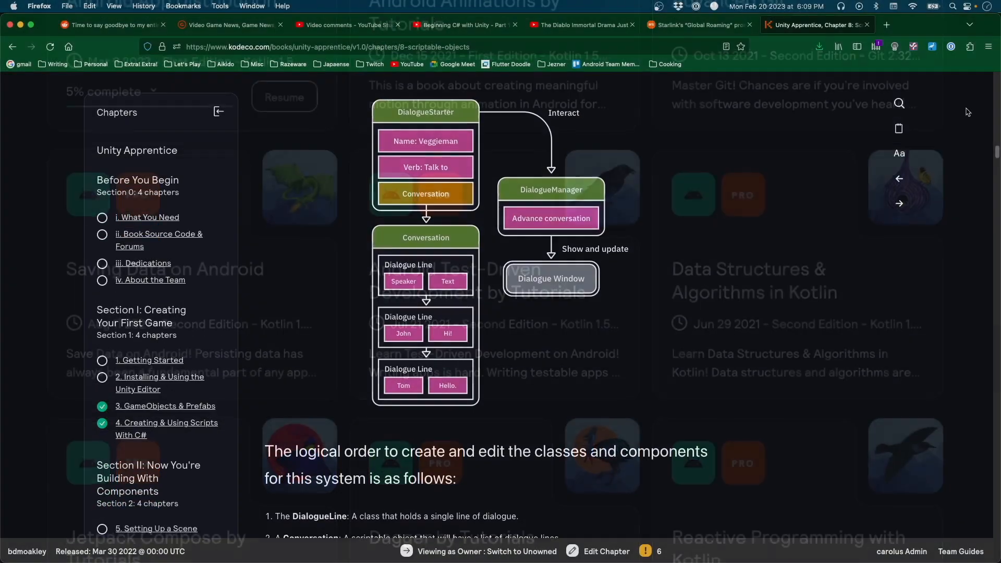
# Scroll through Unity Apprentice chapter 8, Scriptable Objects, past the dialogue system diagram
pyautogui.scroll(-3)
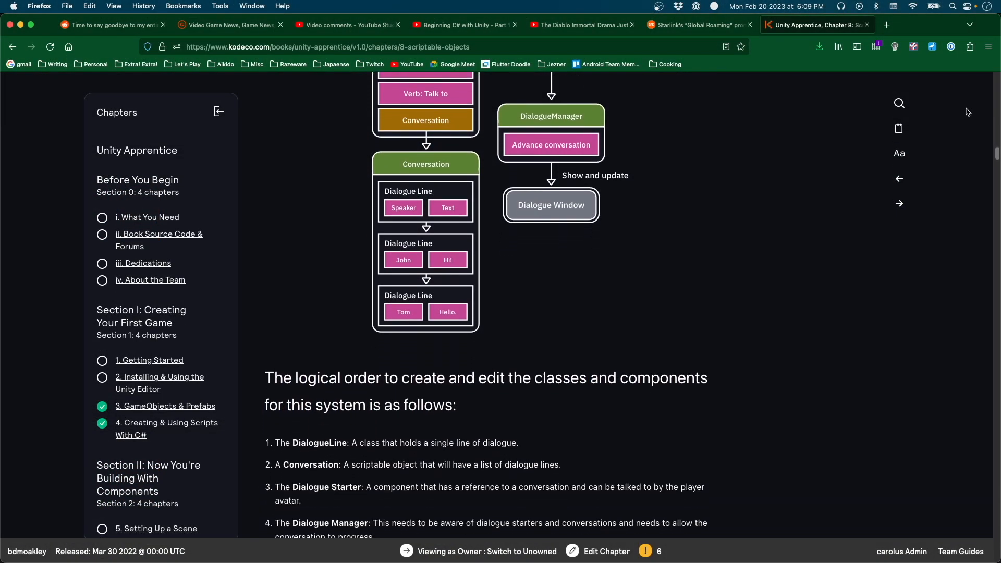
pyautogui.scroll(-3)
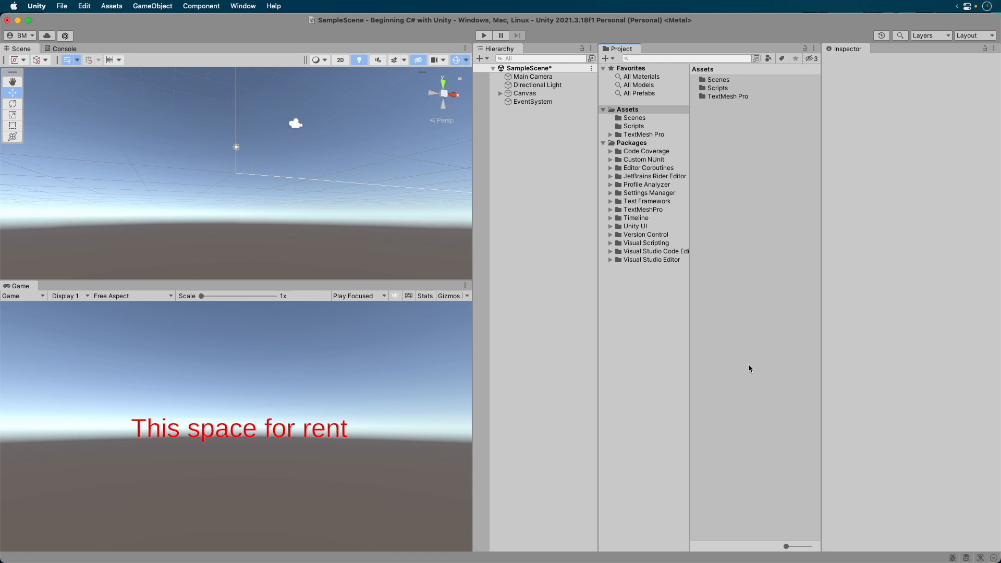
pyautogui.moveTo(770, 242)
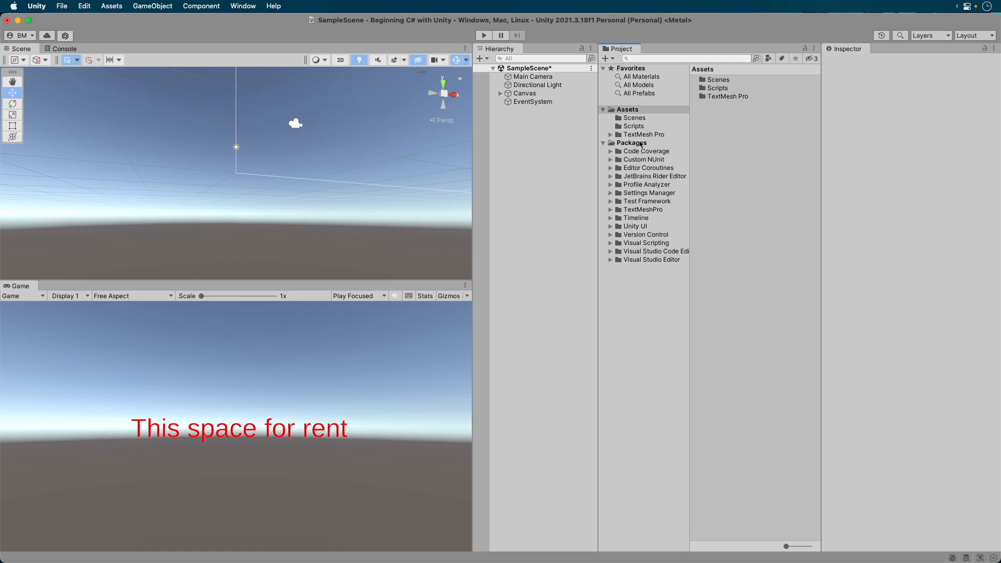
# Open Assets > Scripts and duplicate HelloWorld from the Edit menu
pyautogui.click(723, 79)
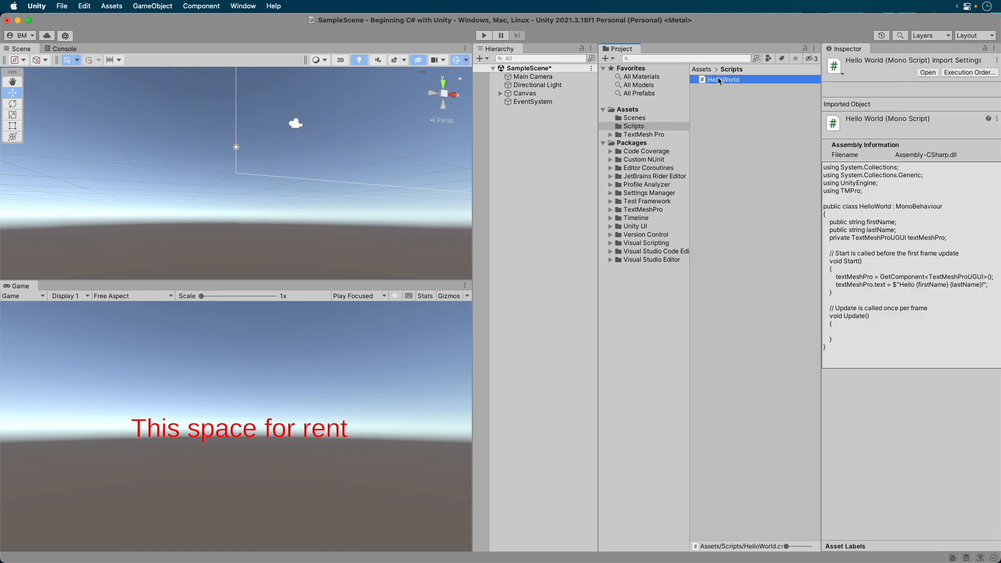
pyautogui.moveTo(718, 83)
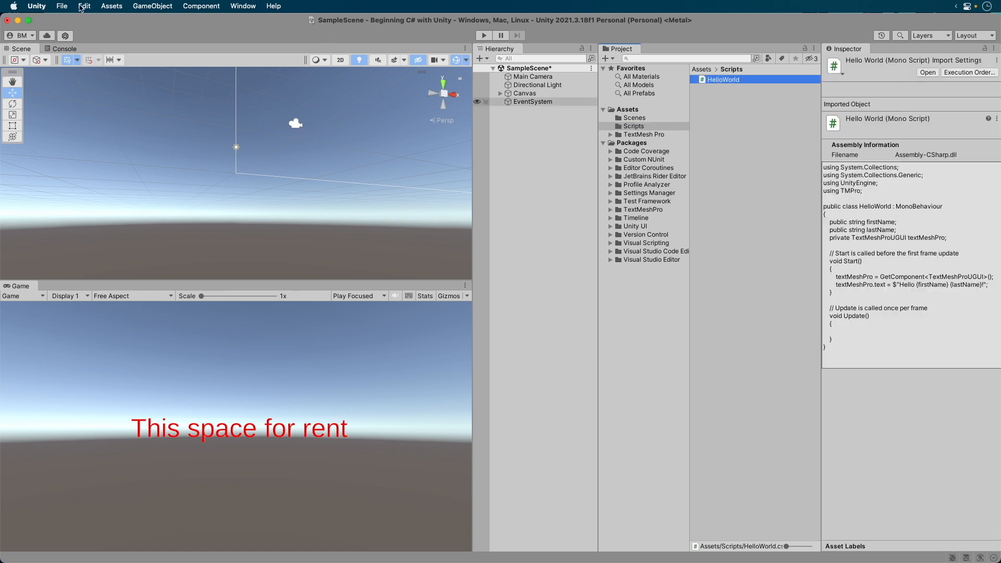
pyautogui.click(84, 5)
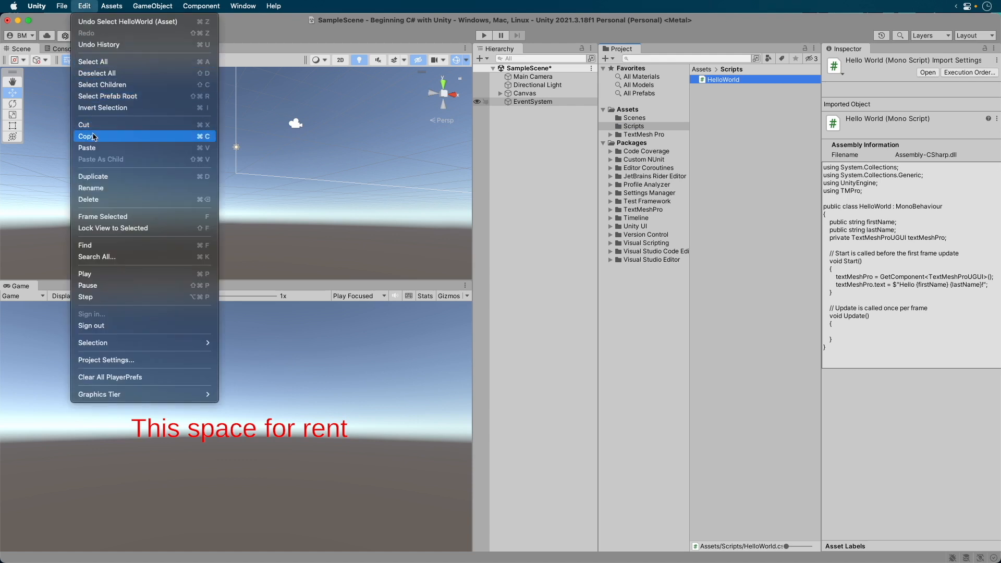
pyautogui.moveTo(103, 107)
pyautogui.write('MyVariables')
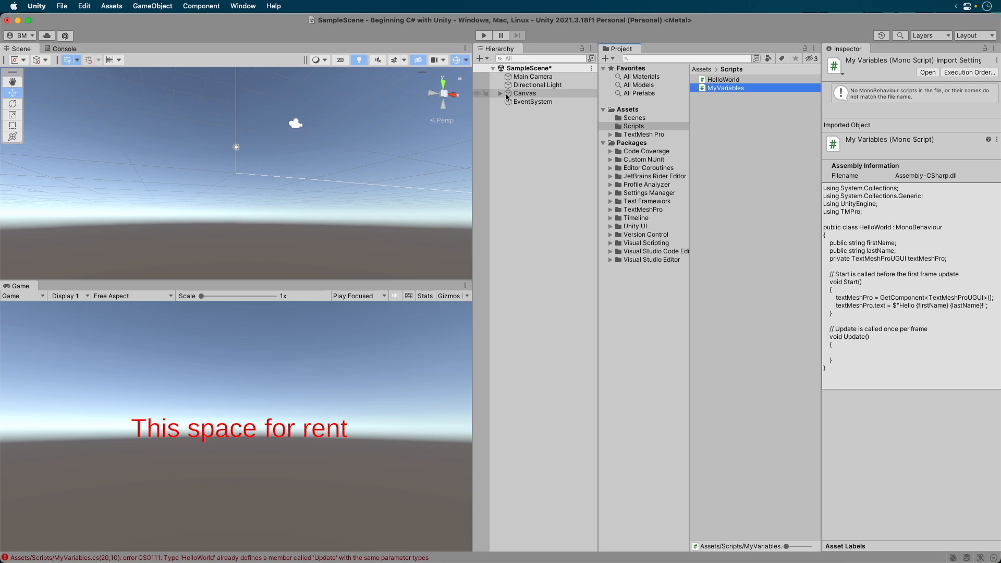
# Drag MyVariables onto Text (TMP) under Canvas and dismiss the Can't add script error
pyautogui.click(524, 93)
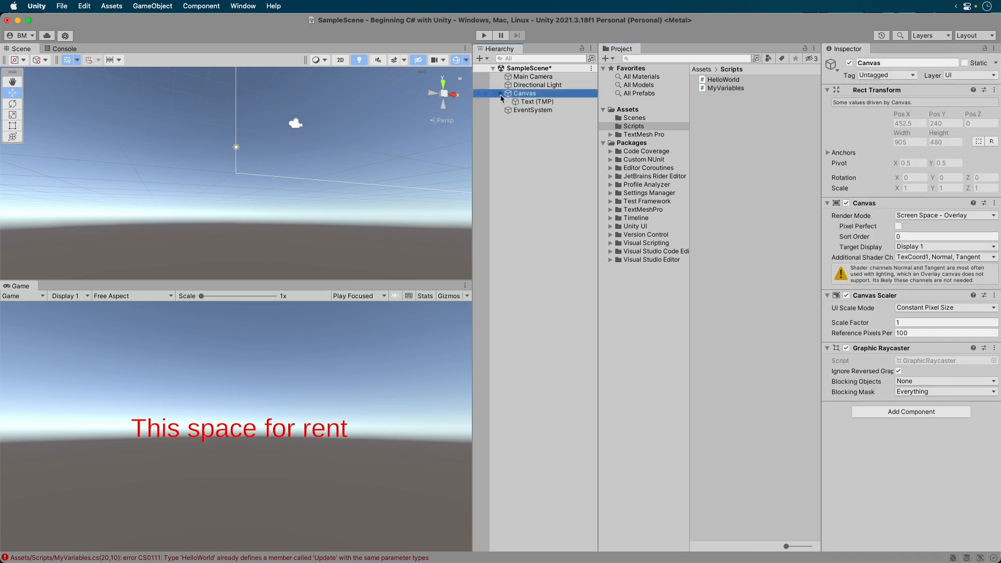
pyautogui.click(726, 88)
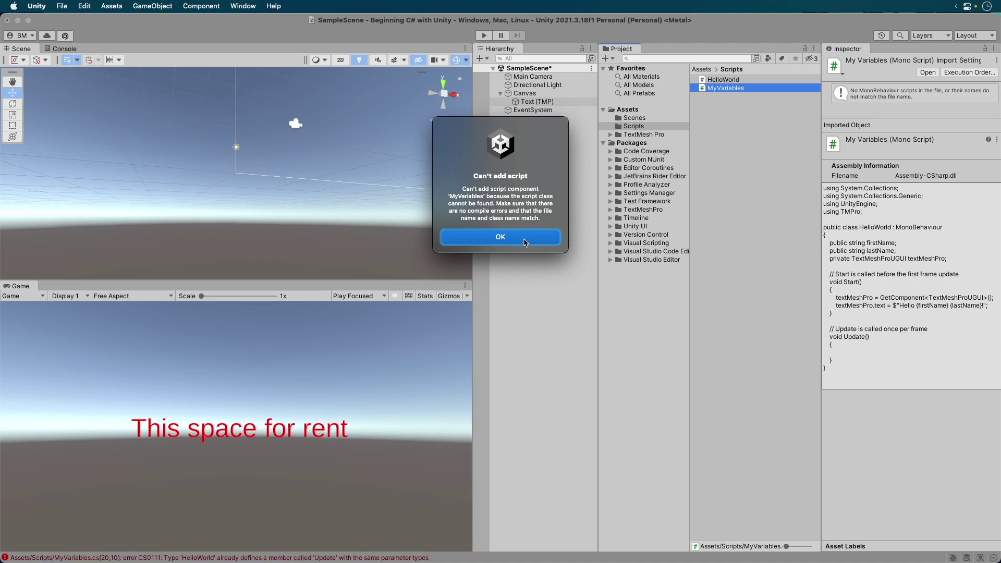
pyautogui.click(500, 236)
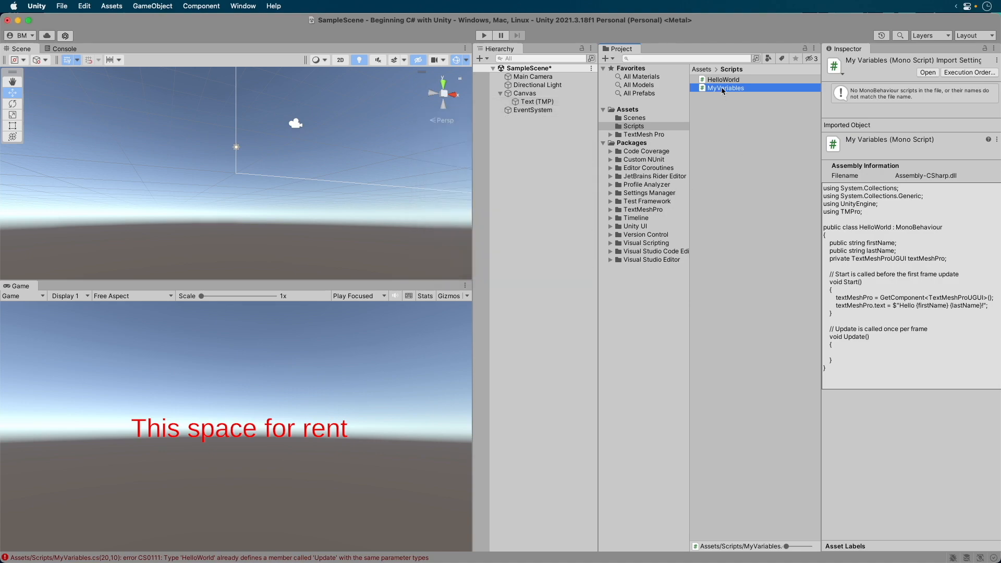
# Open MyVariables.cs in Visual Studio Code, placing the cursor after the MyVariables class name
pyautogui.doubleClick(724, 88)
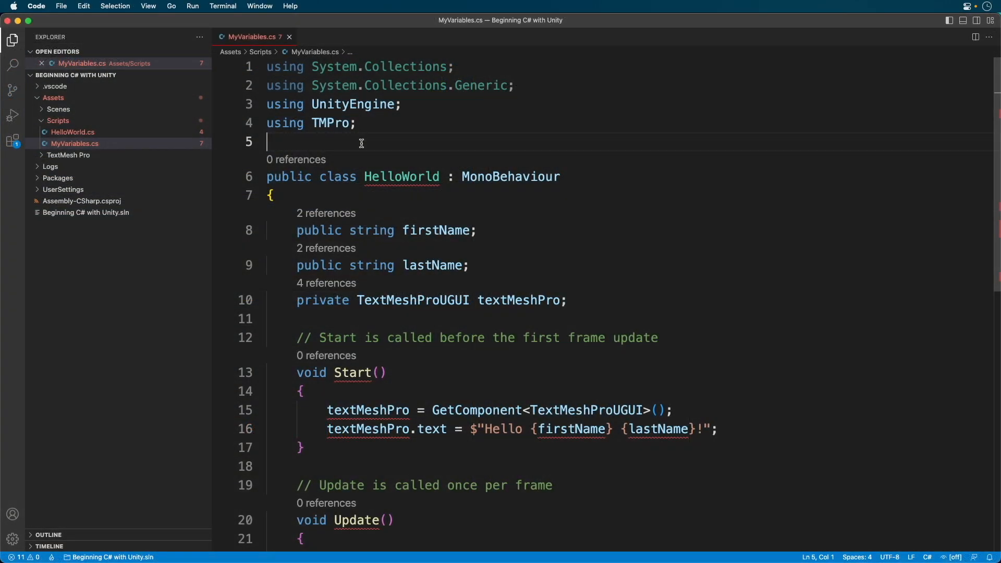
pyautogui.moveTo(352, 372)
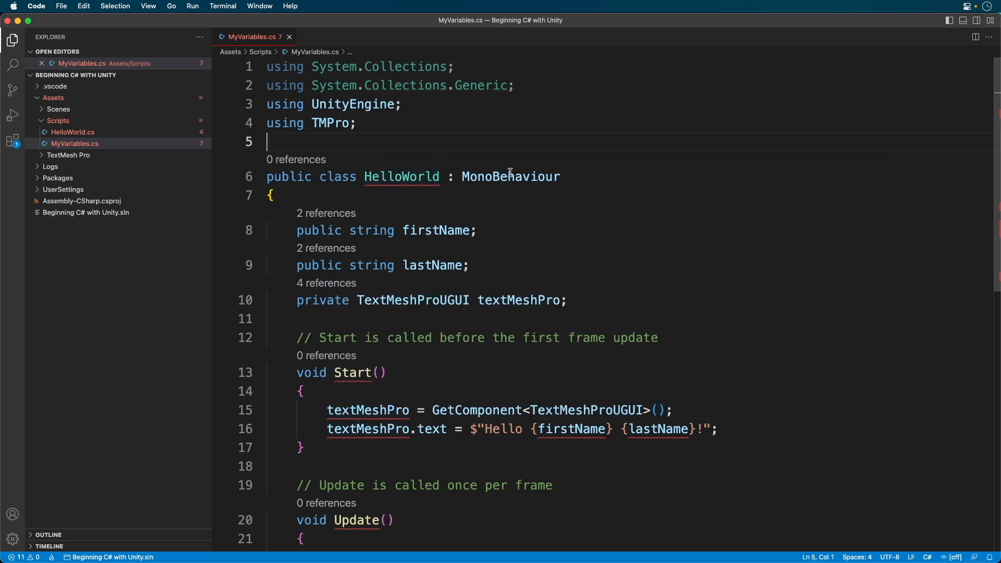
pyautogui.moveTo(532, 116)
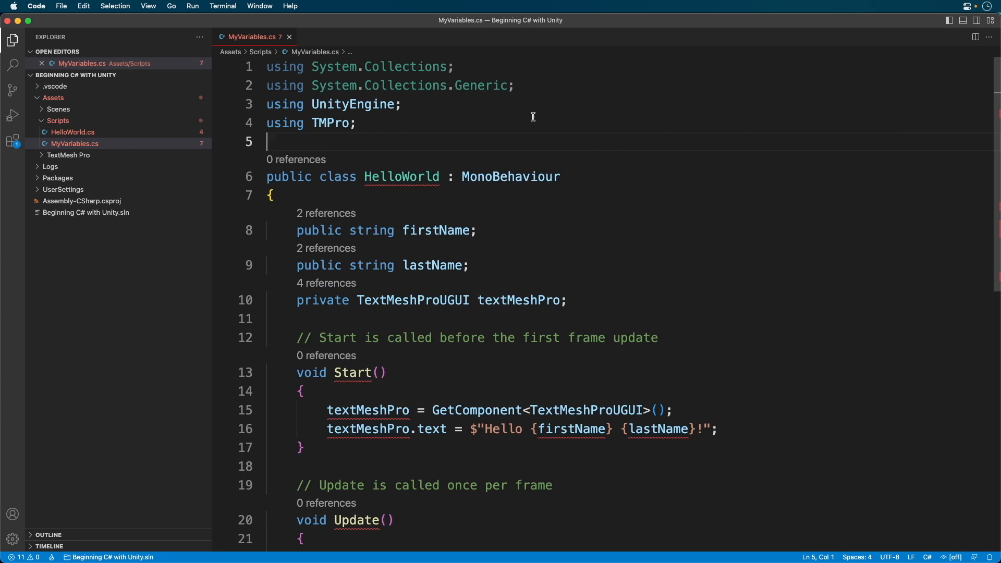
pyautogui.moveTo(488, 147)
pyautogui.write('MyVariables')
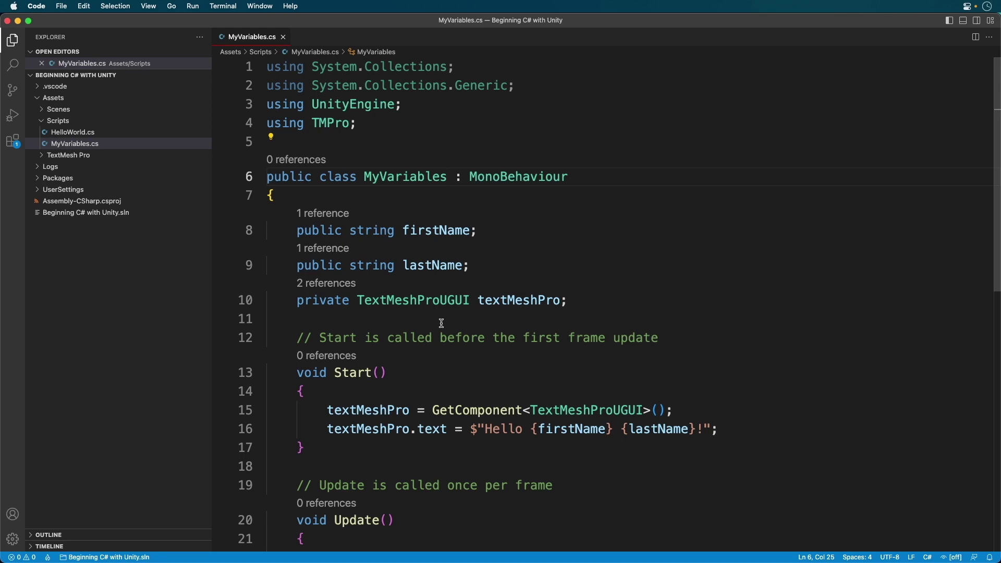
pyautogui.click(447, 176)
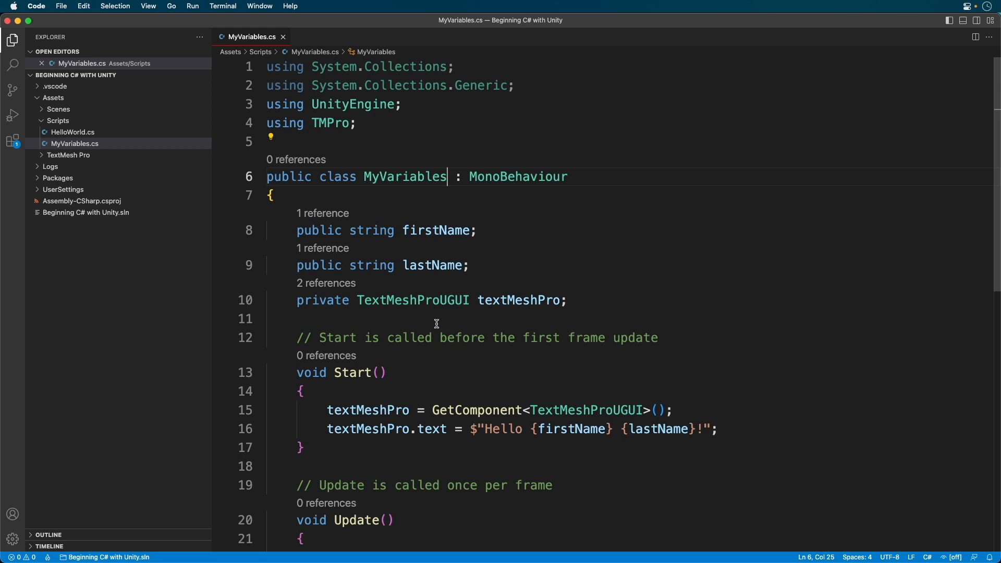
pyautogui.moveTo(390, 260)
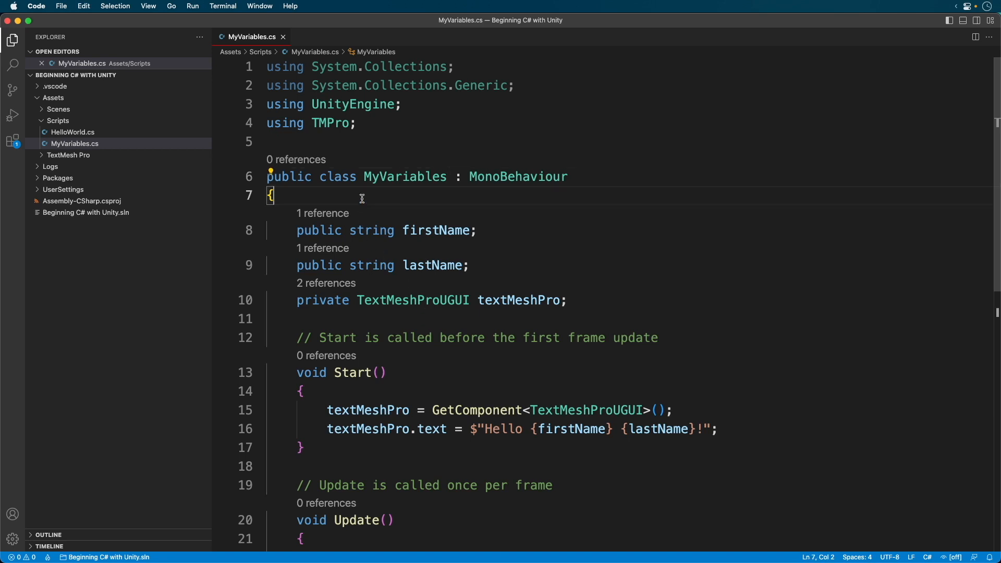
# Declare private int health = 100; at the top of the class and select parts of it
pyautogui.write('private int')
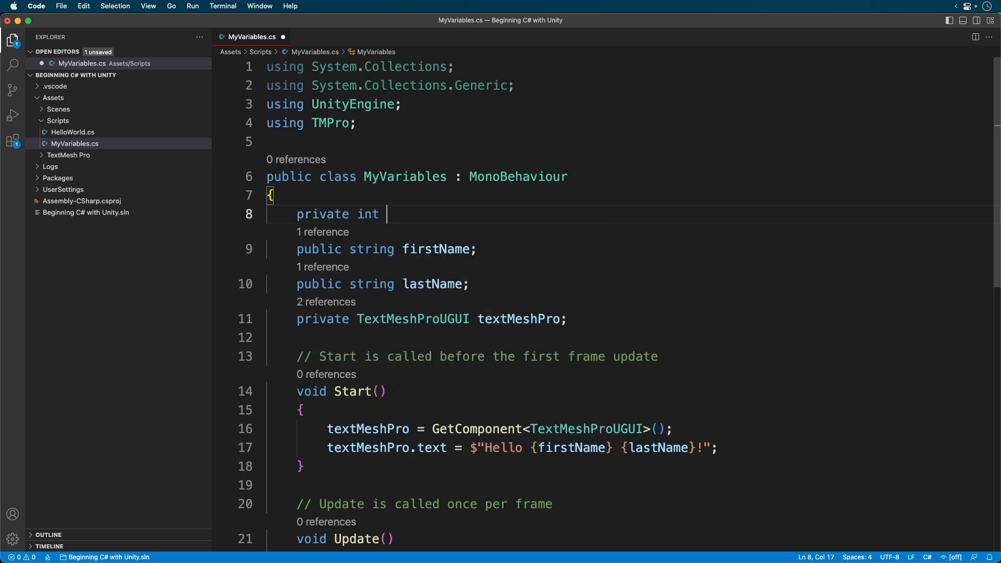
pyautogui.write('health = 1')
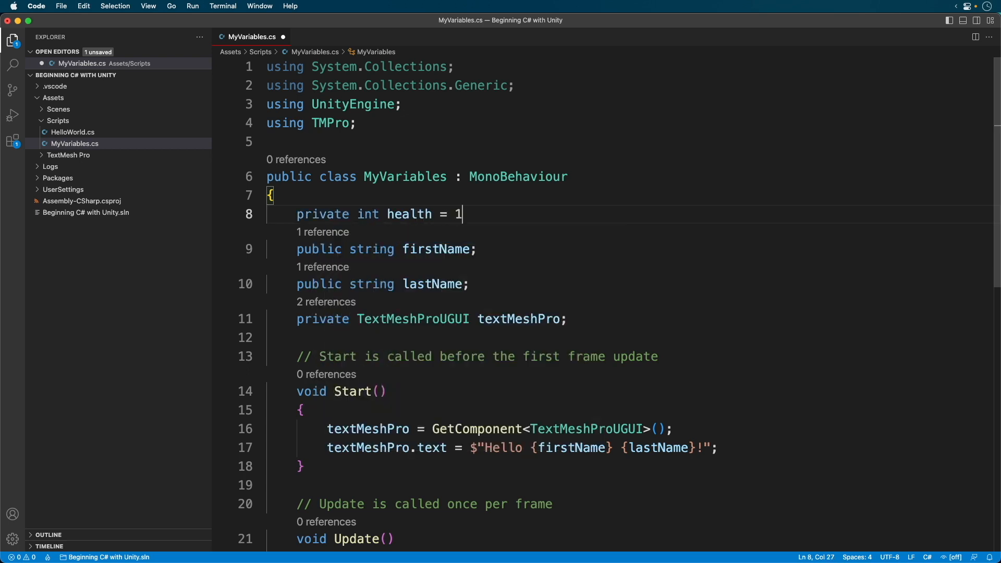
pyautogui.write('00;')
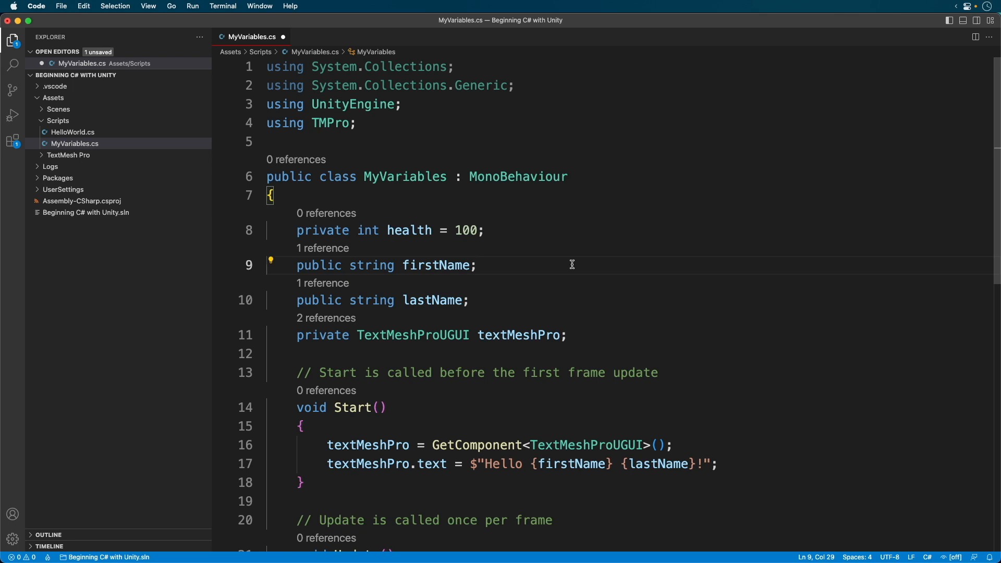
pyautogui.click(389, 230)
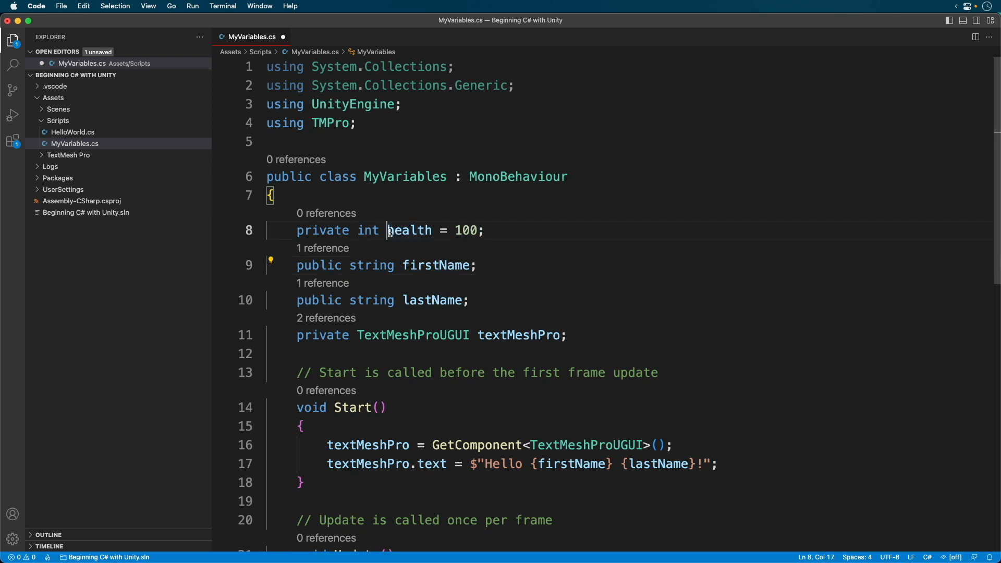
pyautogui.doubleClick(408, 230)
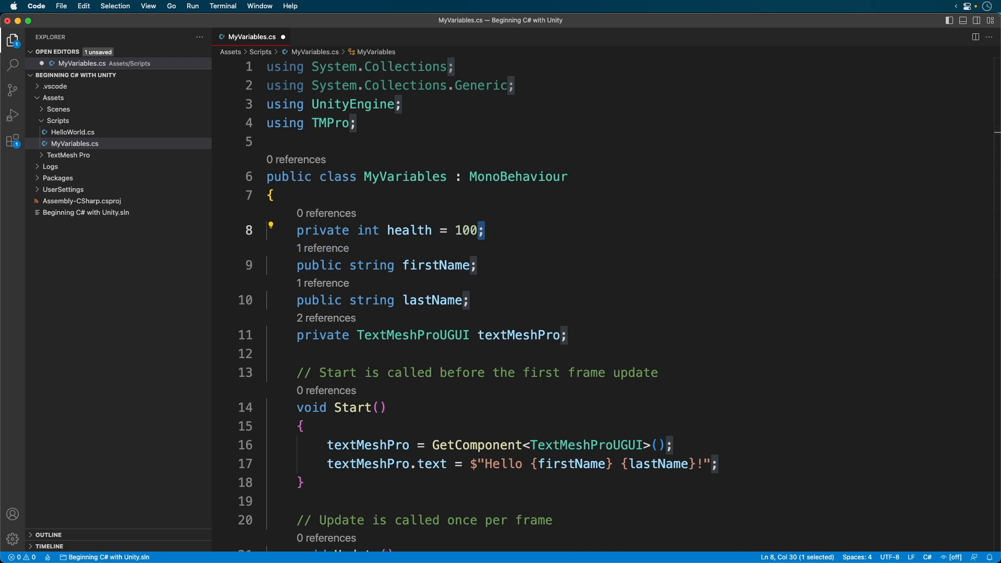
pyautogui.moveTo(788, 373)
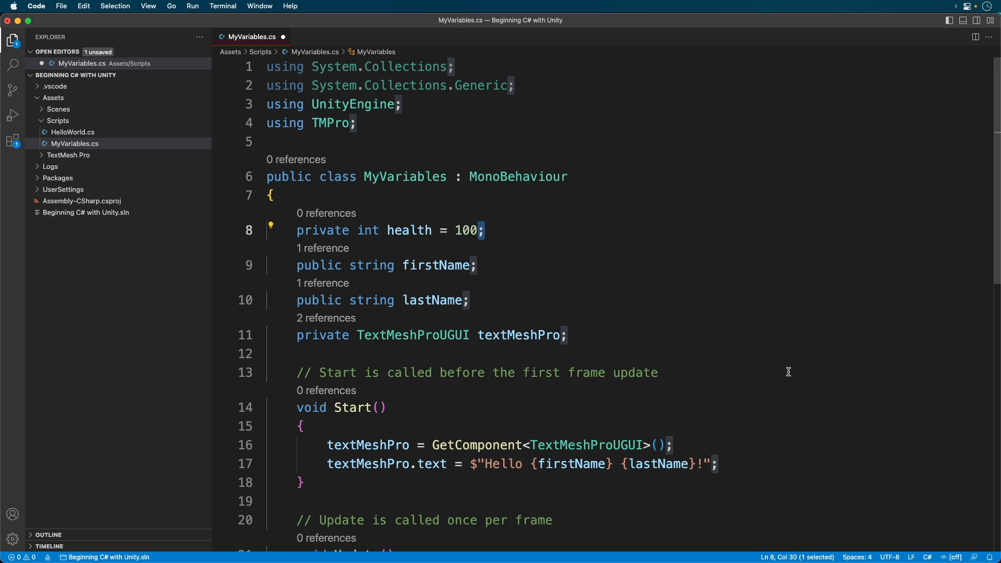
# Add private int fields Health and HeAlTh, each set to 100
pyautogui.write('p')
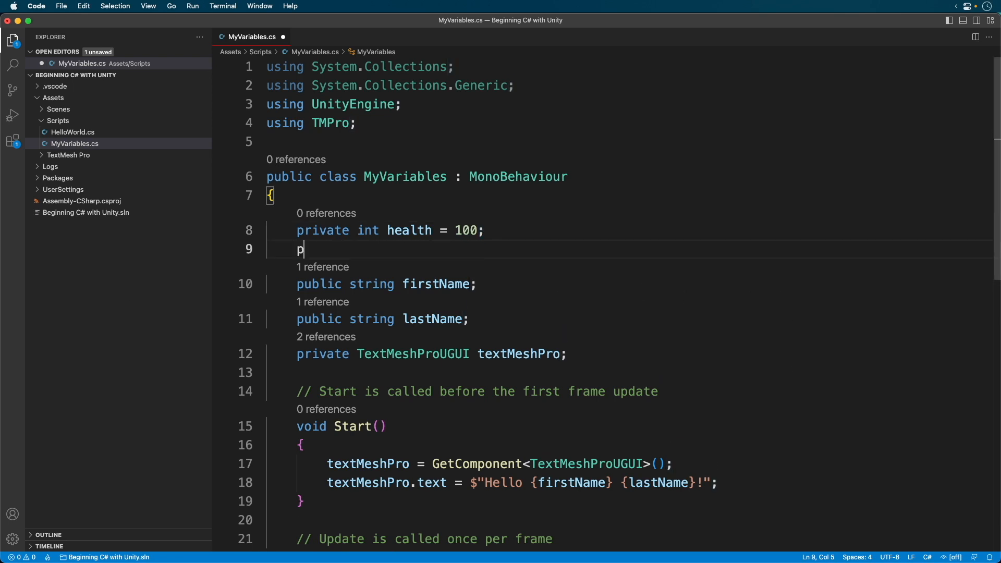
pyautogui.write('rivate int')
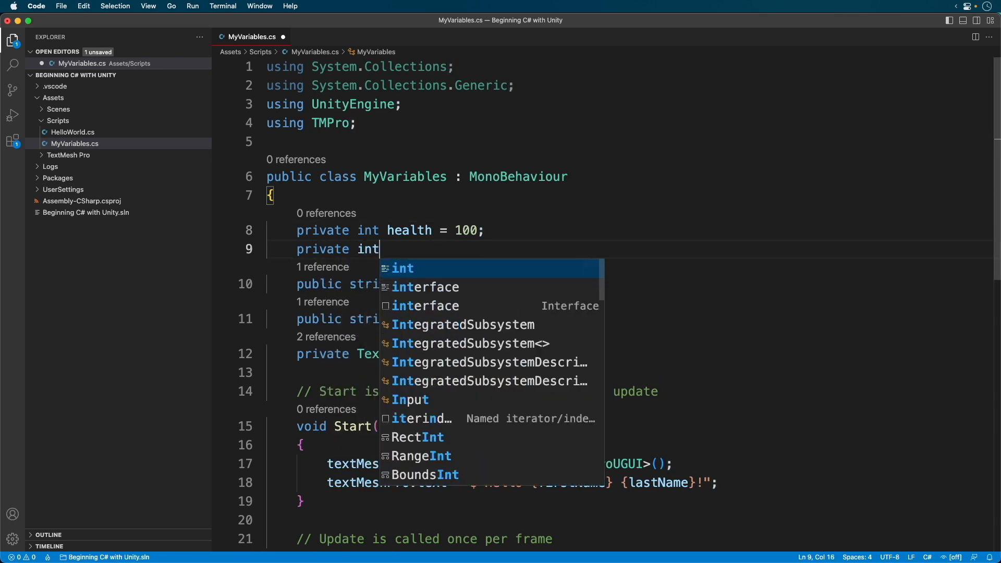
pyautogui.write('Health')
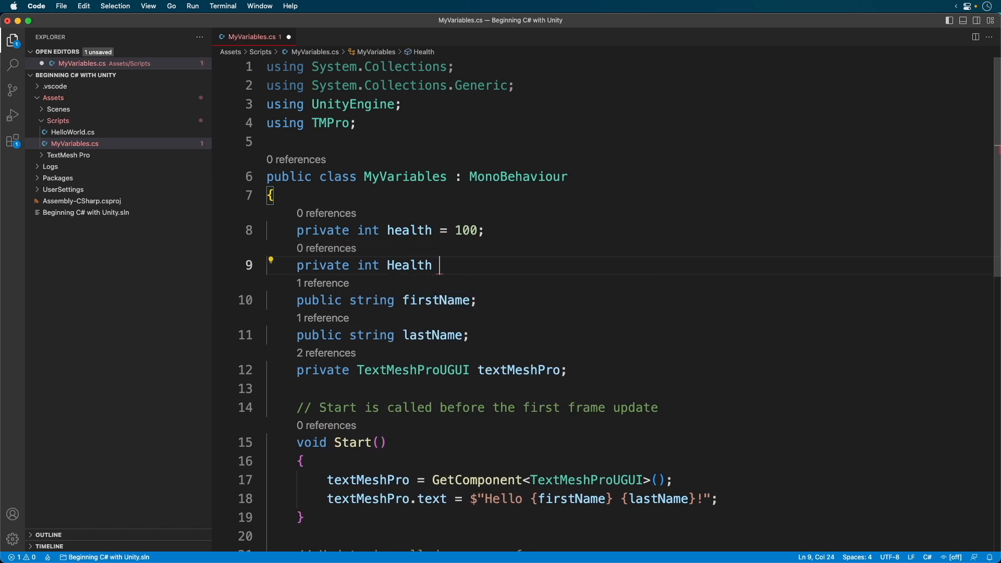
pyautogui.write('= 100;')
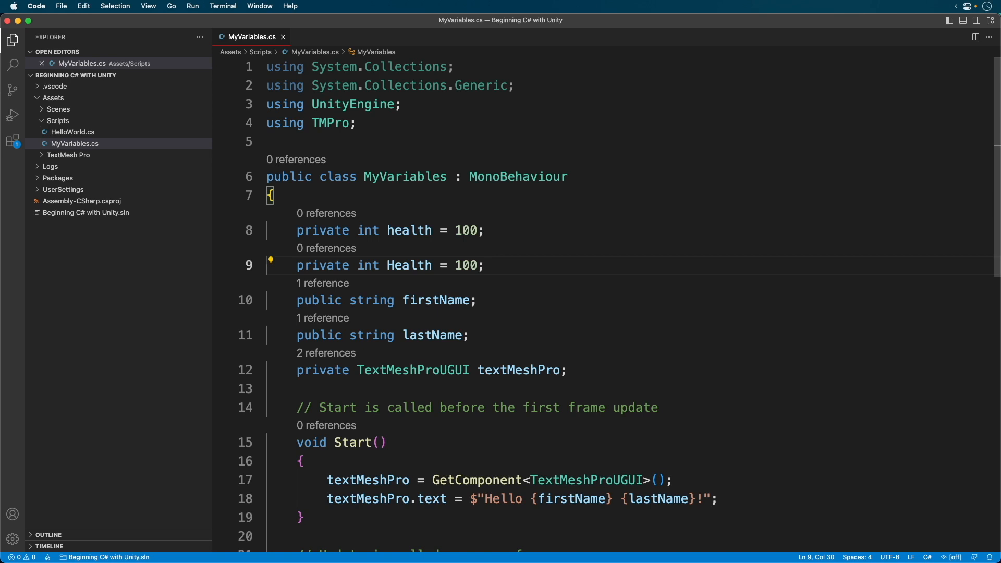
pyautogui.write('private int')
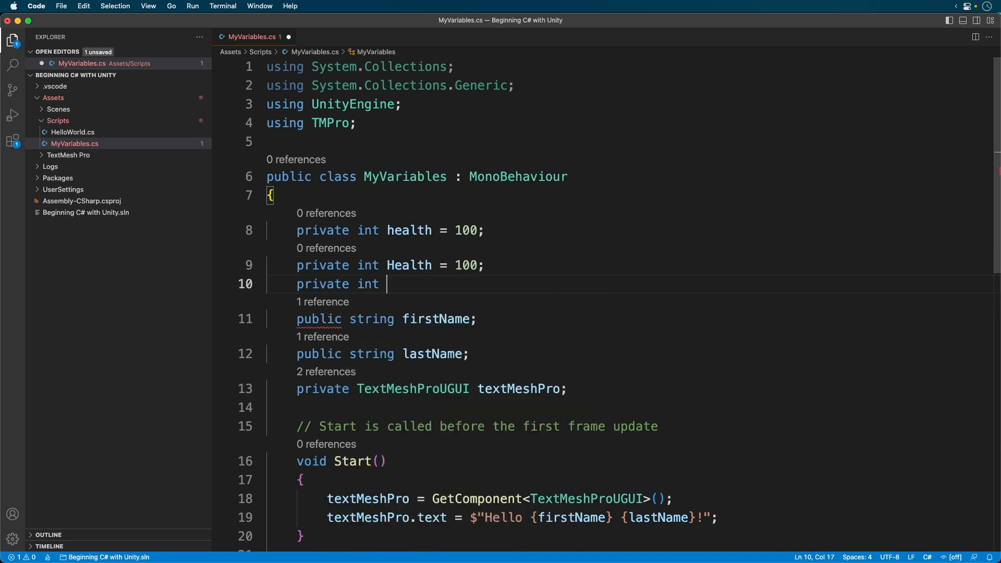
pyautogui.write('Hee')
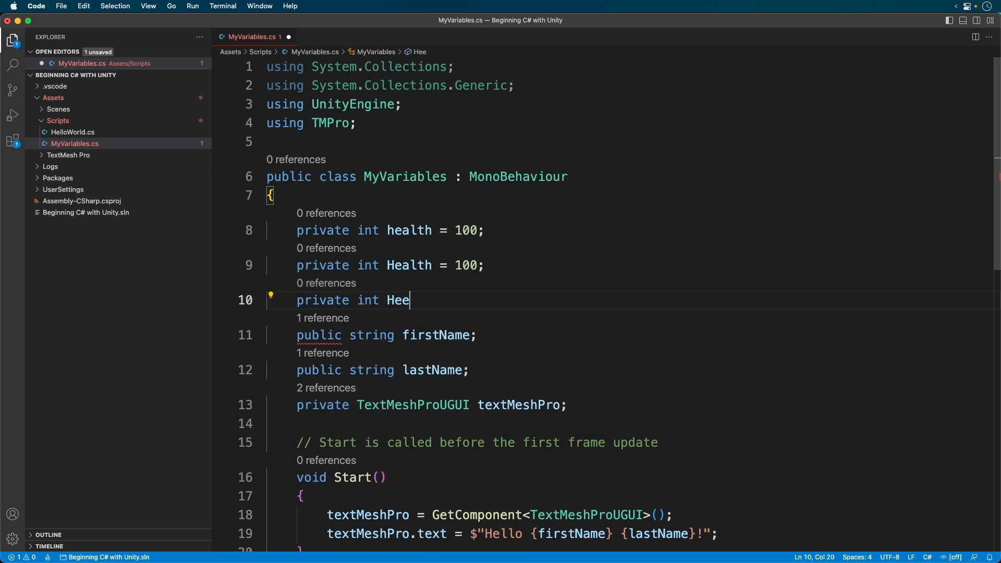
pyautogui.write('lT')
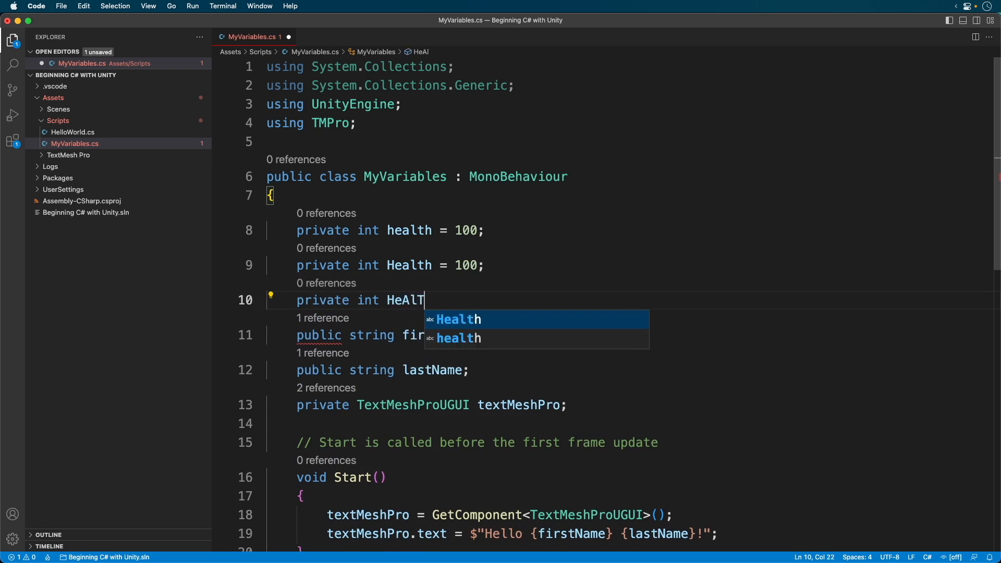
pyautogui.write('h =')
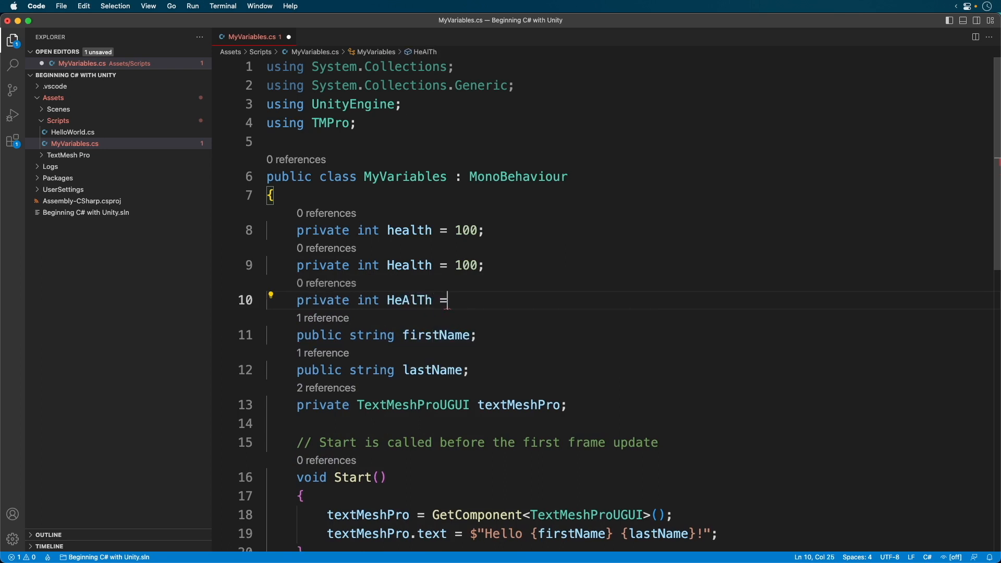
pyautogui.write('100;')
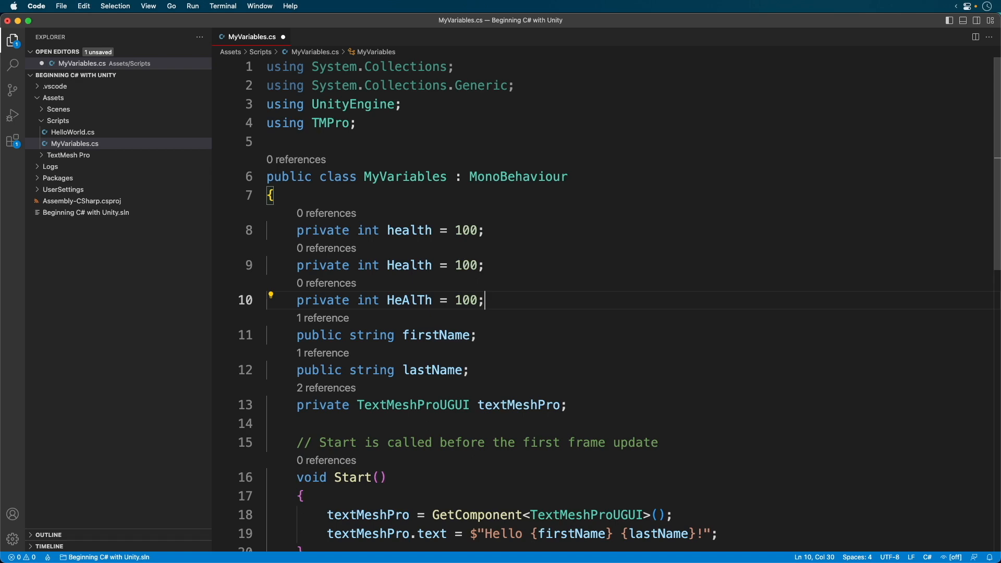
# Add private int 'my health' = 100, then rename the invalid name to myHealth
pyautogui.write('private int my')
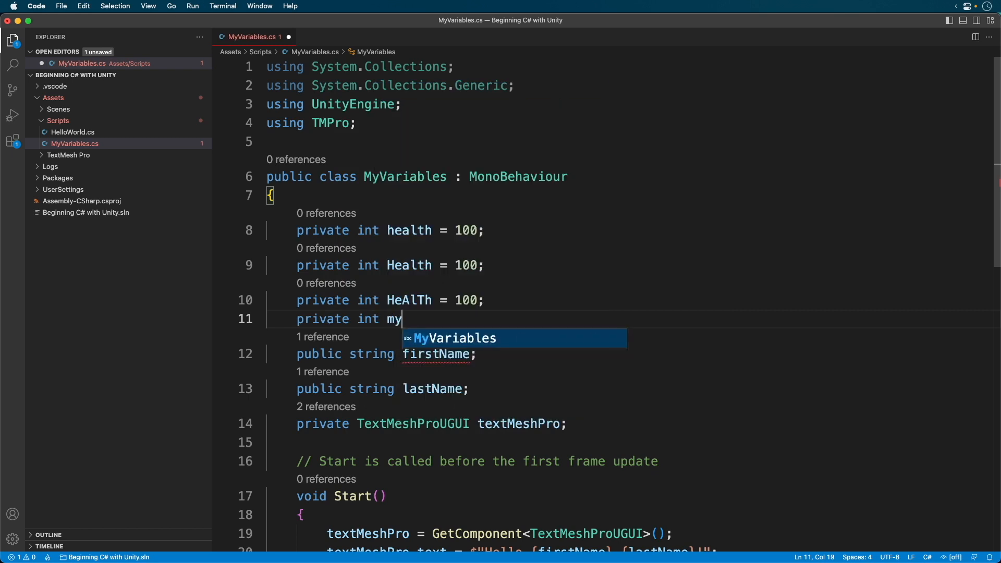
pyautogui.write('health = 100;')
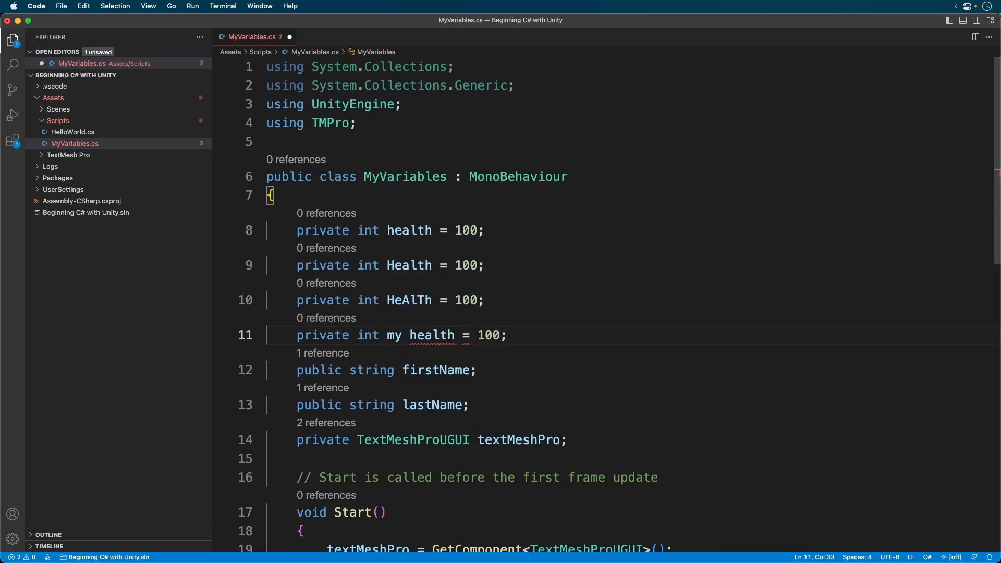
pyautogui.click(507, 335)
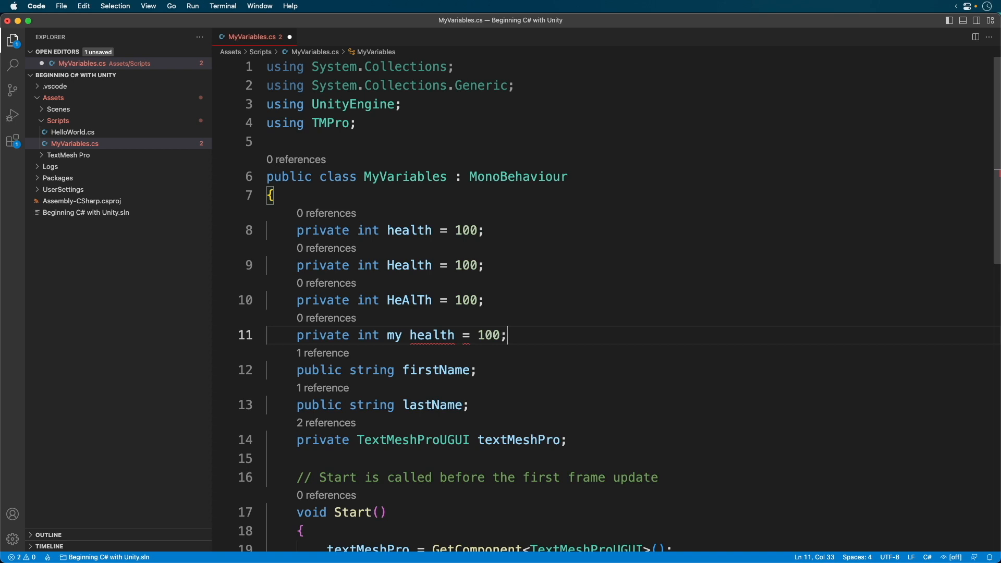
pyautogui.moveTo(400, 339)
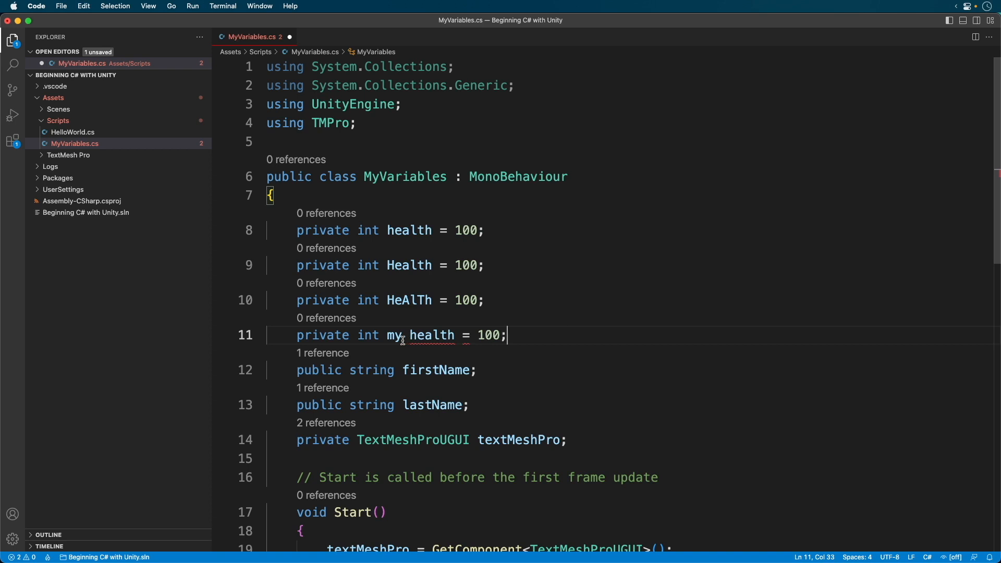
pyautogui.doubleClick(431, 335)
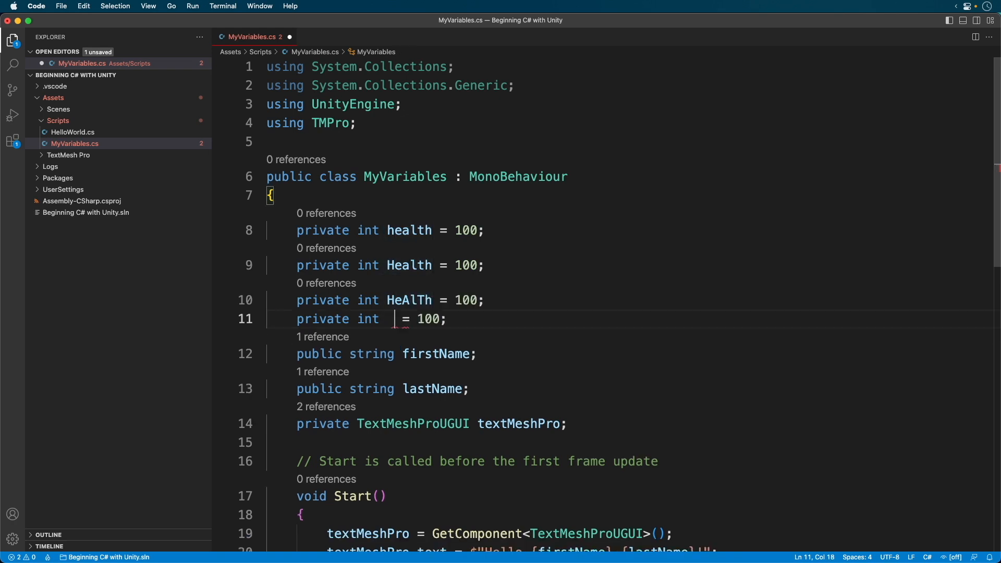
pyautogui.write('myHea')
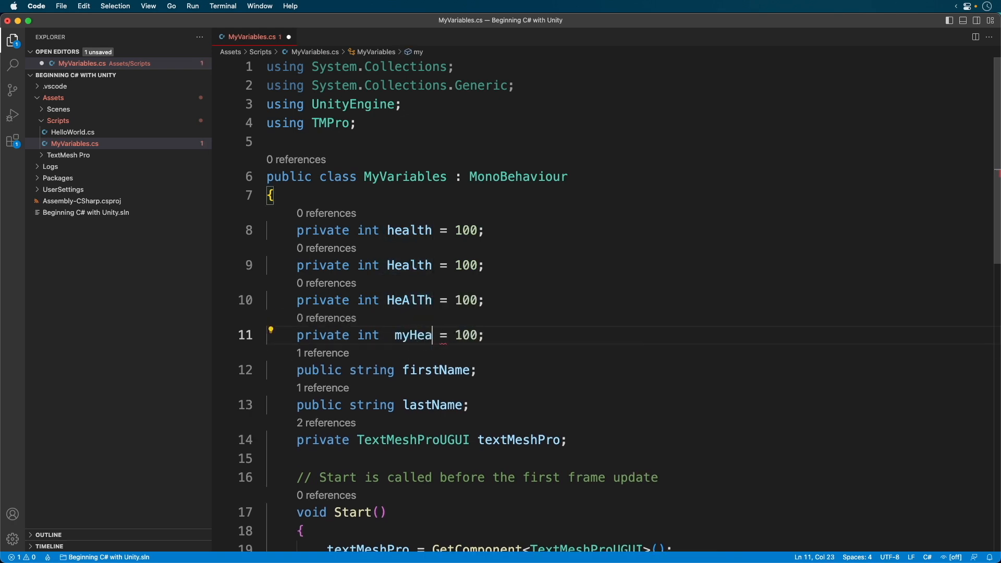
pyautogui.write('lth')
pyautogui.write('private s')
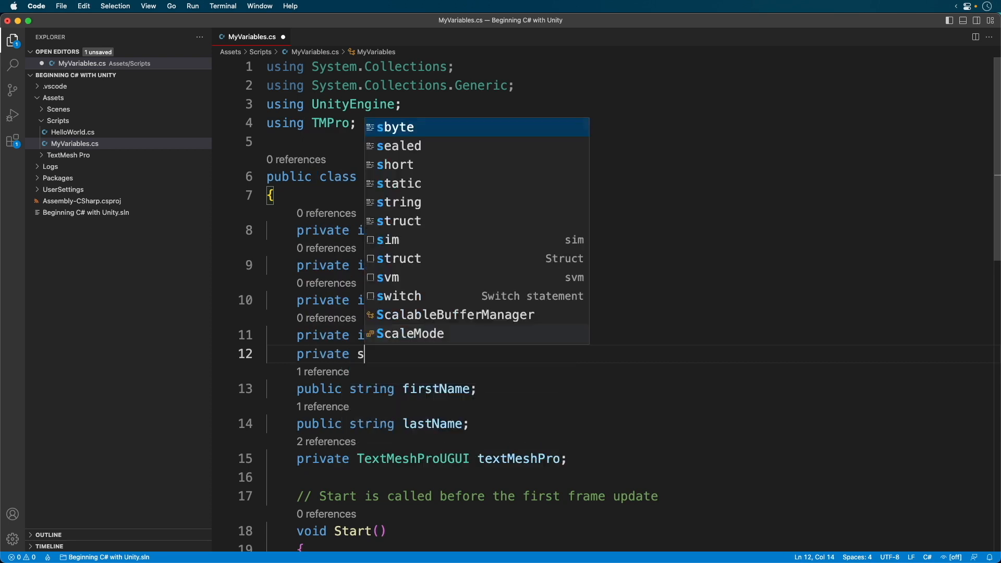
# Declare private string messageForTheTextView = "This space for rent"; on line 12
pyautogui.write('tring messageF')
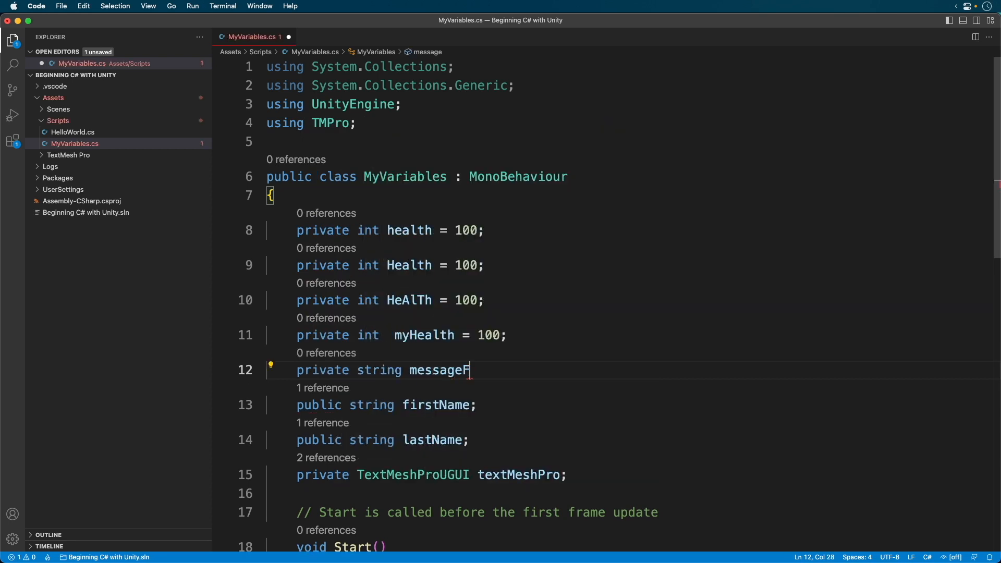
pyautogui.write('orTheTextView')
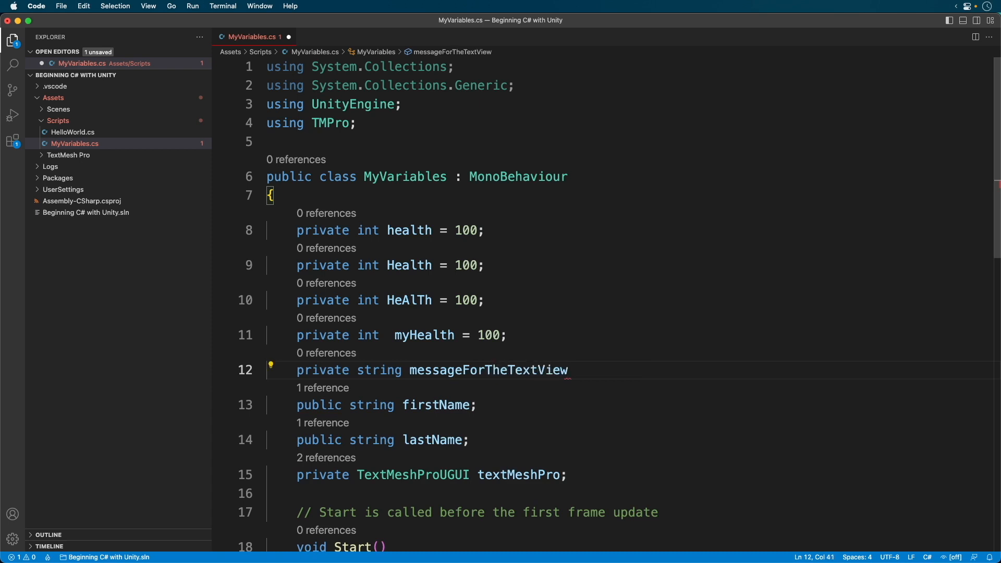
pyautogui.write('= "This space"')
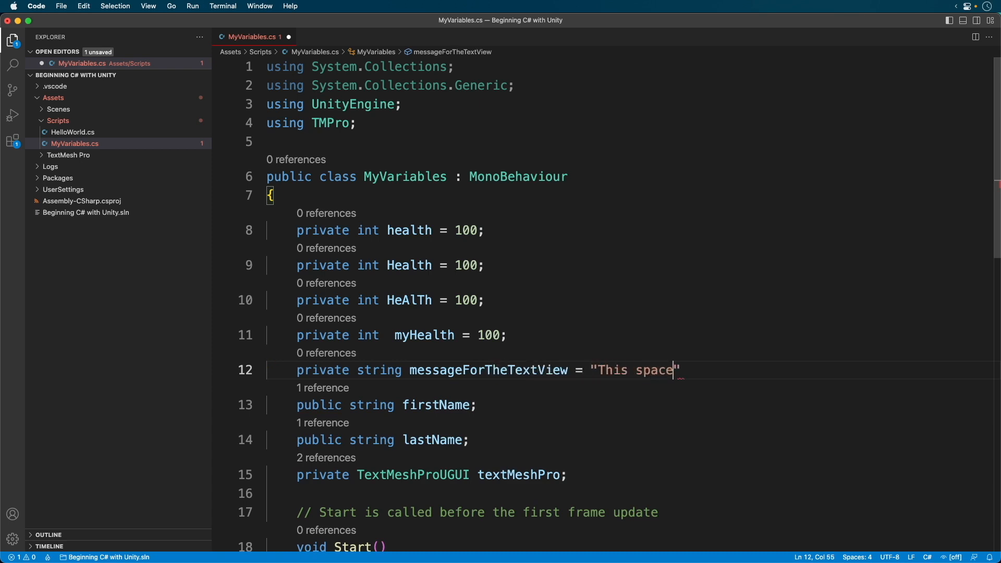
pyautogui.write('for rent')
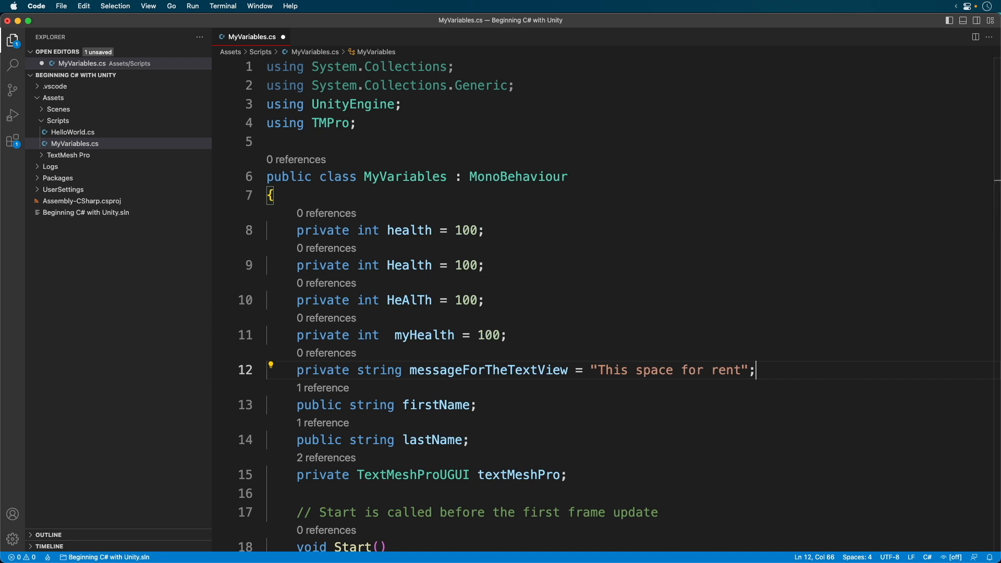
# Write for (int i = 0; i < 10; i++) { } inside Update()
pyautogui.scroll(-3)
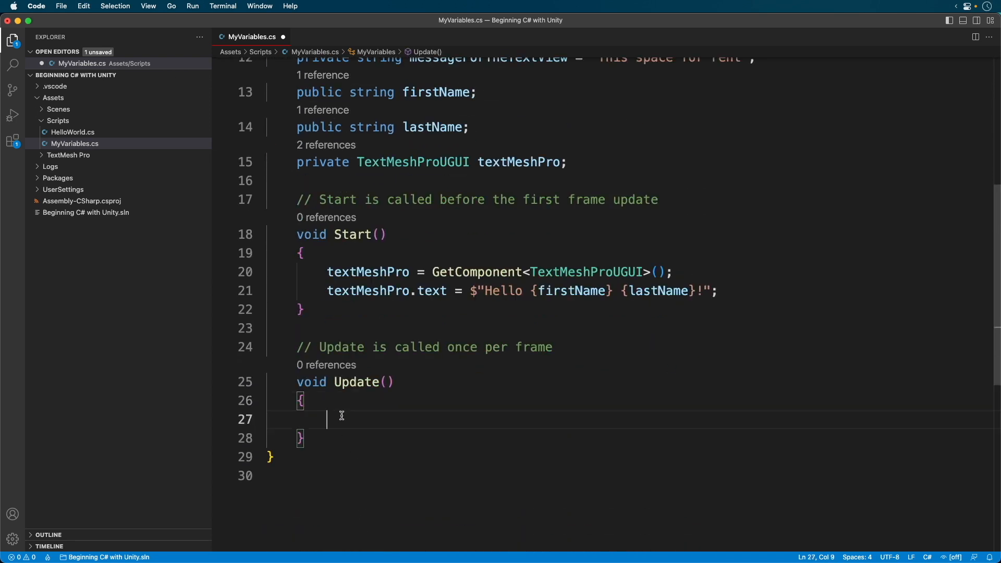
pyautogui.write('for (int i = 0; i')
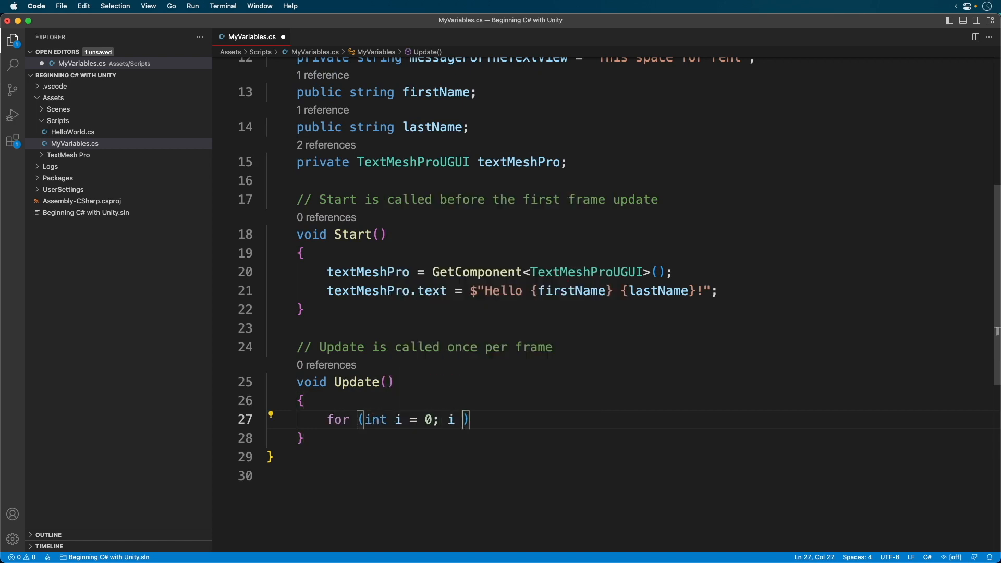
pyautogui.write('< 10; i')
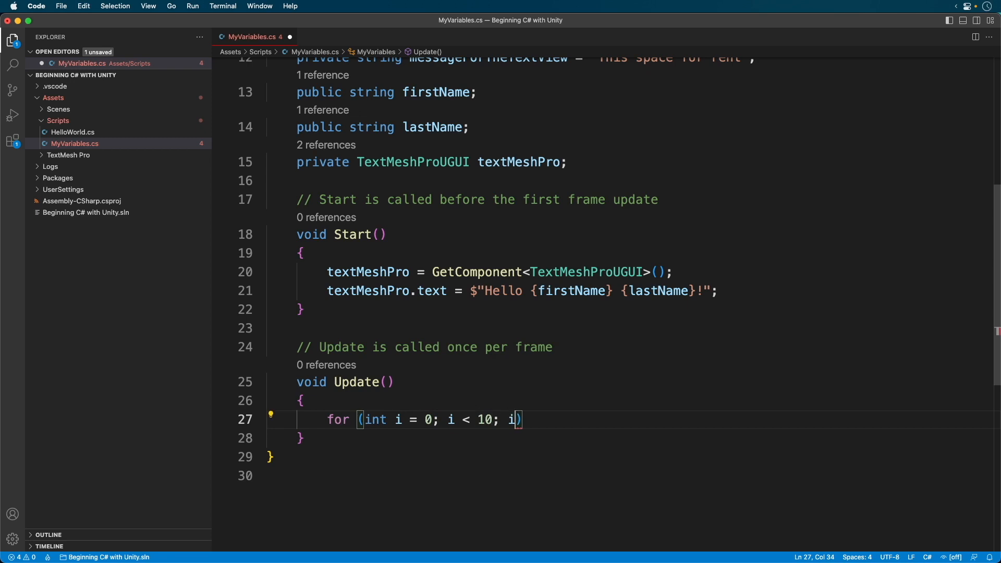
pyautogui.write('++) {')
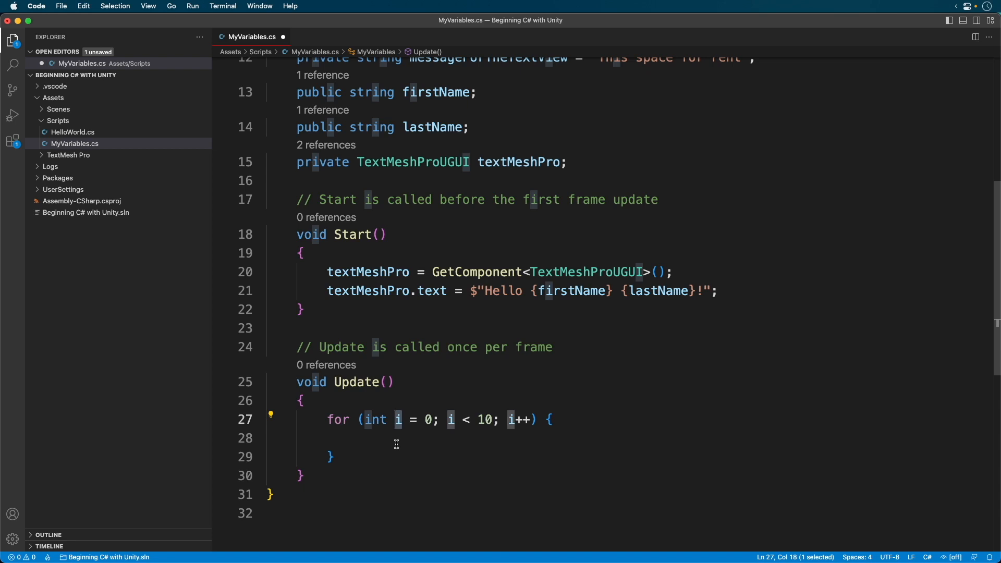
pyautogui.moveTo(353, 471)
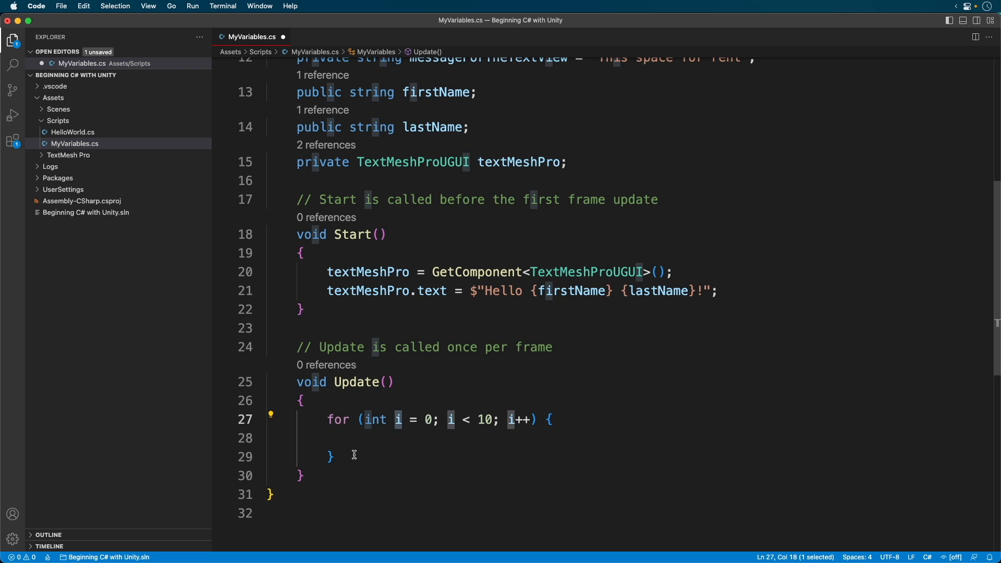
# Remove the for loop from the Update method
pyautogui.press('Backspace')
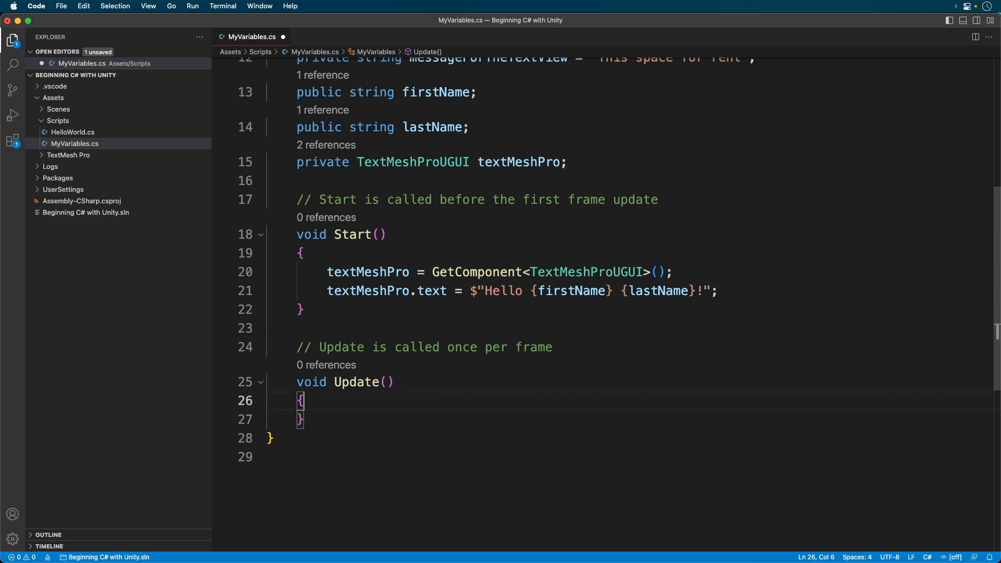
pyautogui.scroll(3)
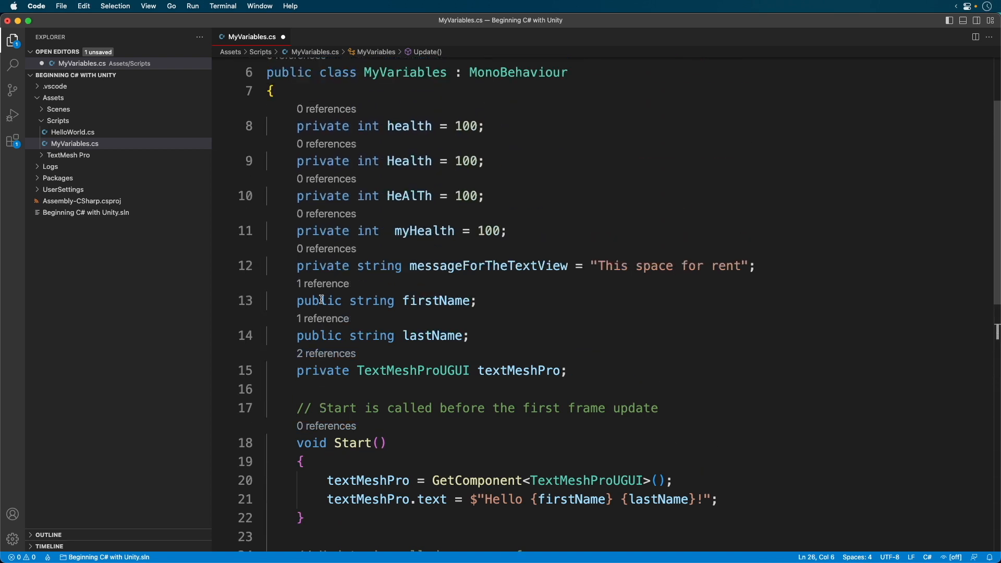
pyautogui.scroll(3)
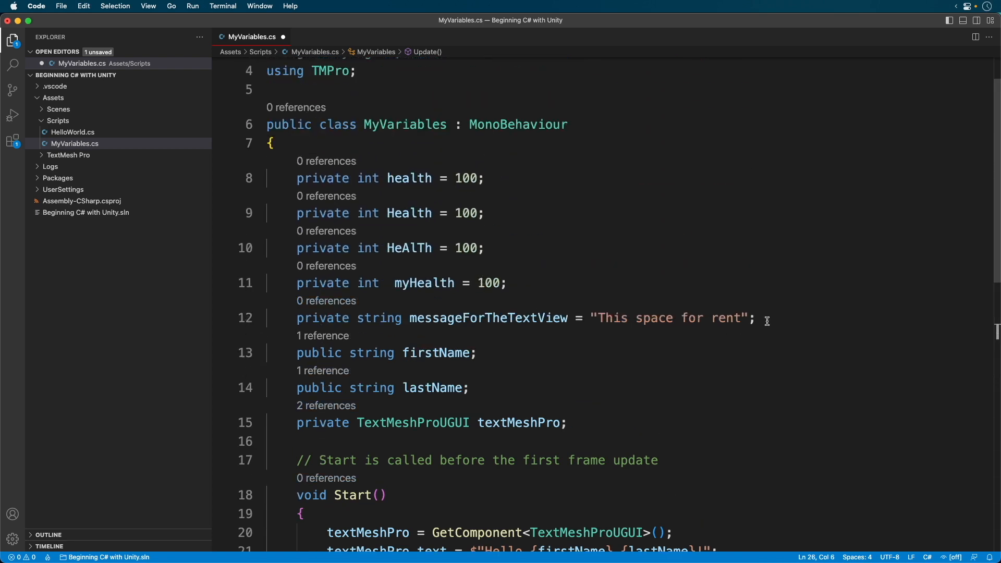
# Add 'private const int PlayerScore = 100;' below messageForTheTextView
pyautogui.press('enter')
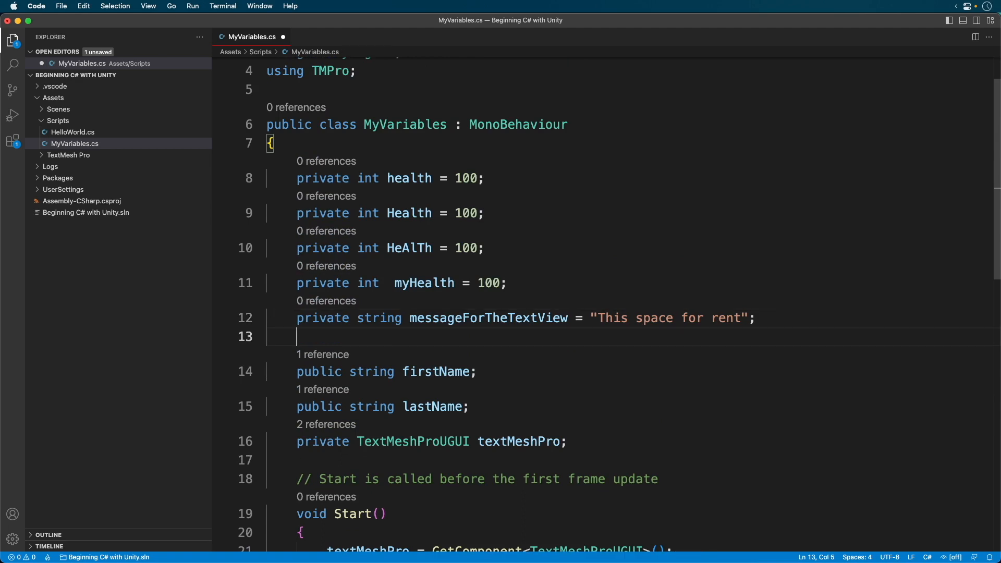
pyautogui.write('private const')
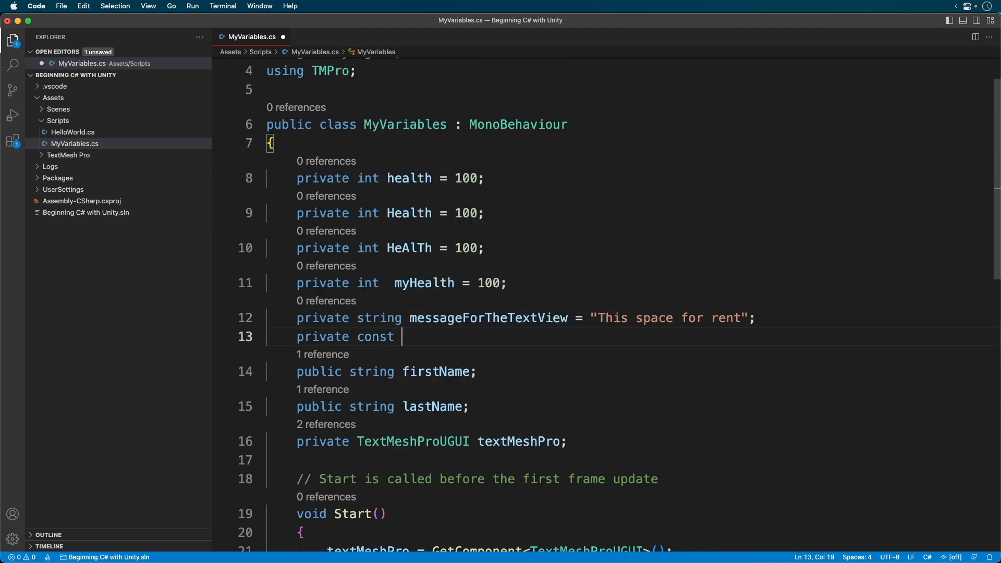
pyautogui.write('int Pla')
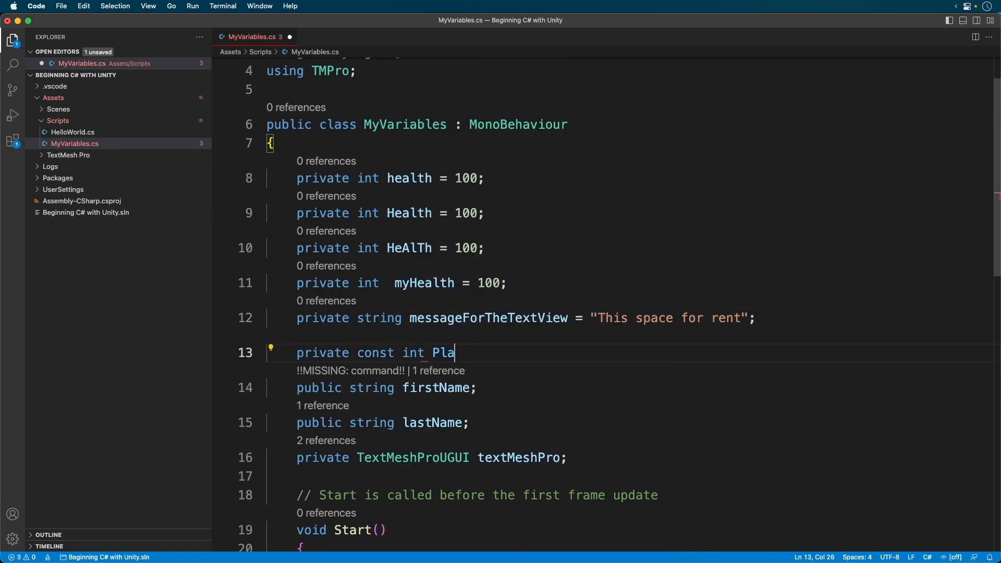
pyautogui.write('yerScore')
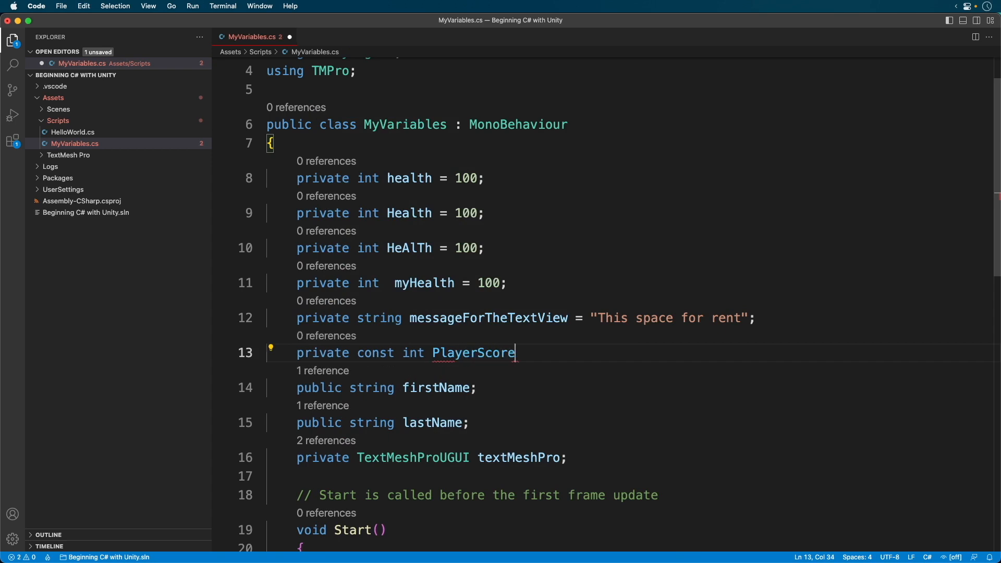
pyautogui.write('= 100;')
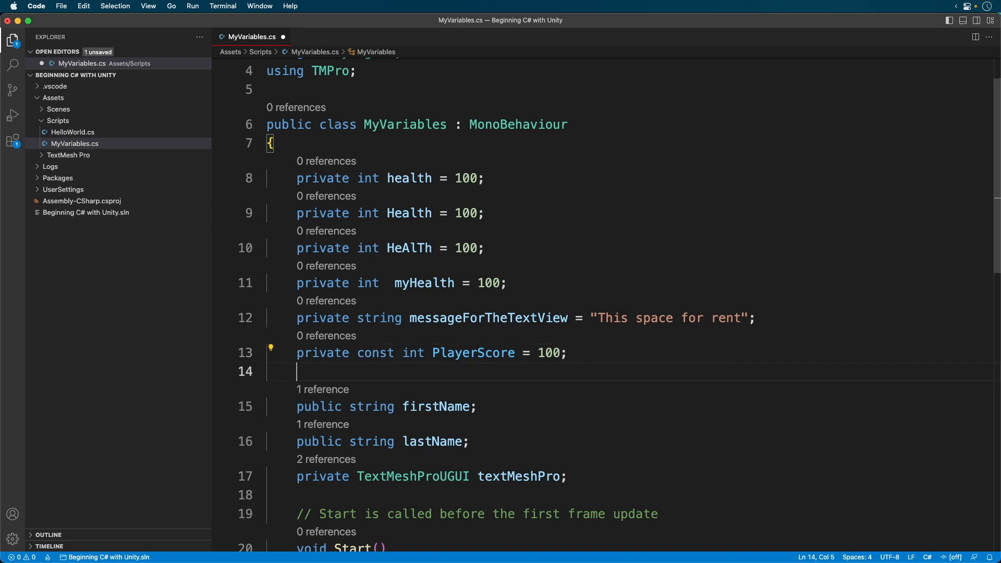
# Add 'private const int PLAYER_SCORE = 100;' on the next line
pyautogui.write('private')
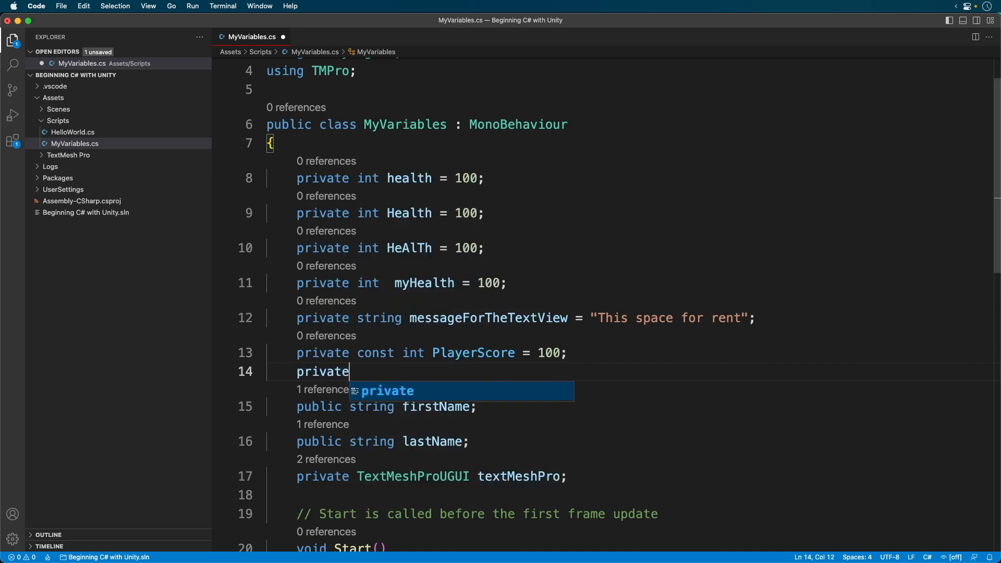
pyautogui.write('const int')
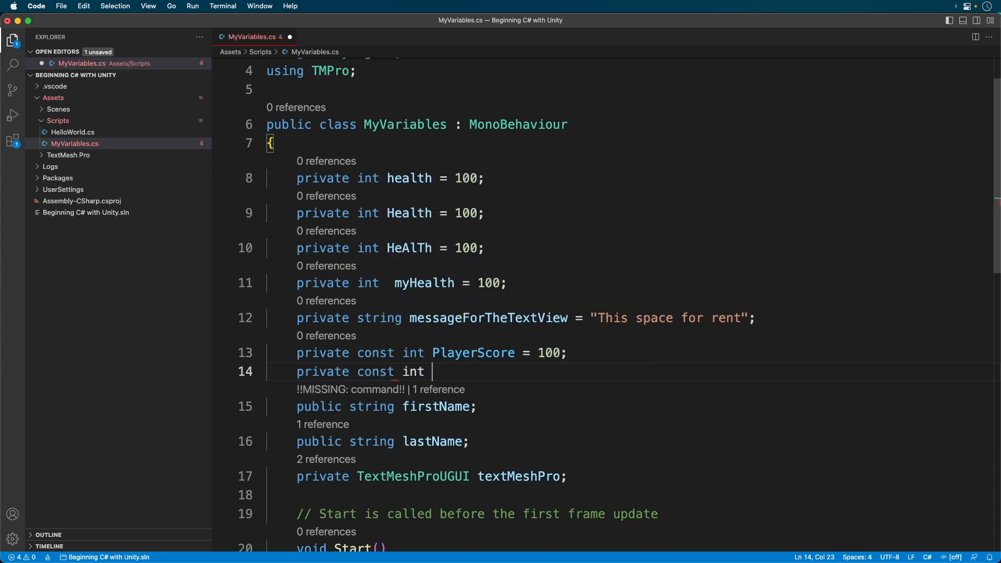
pyautogui.write('PLAYER')
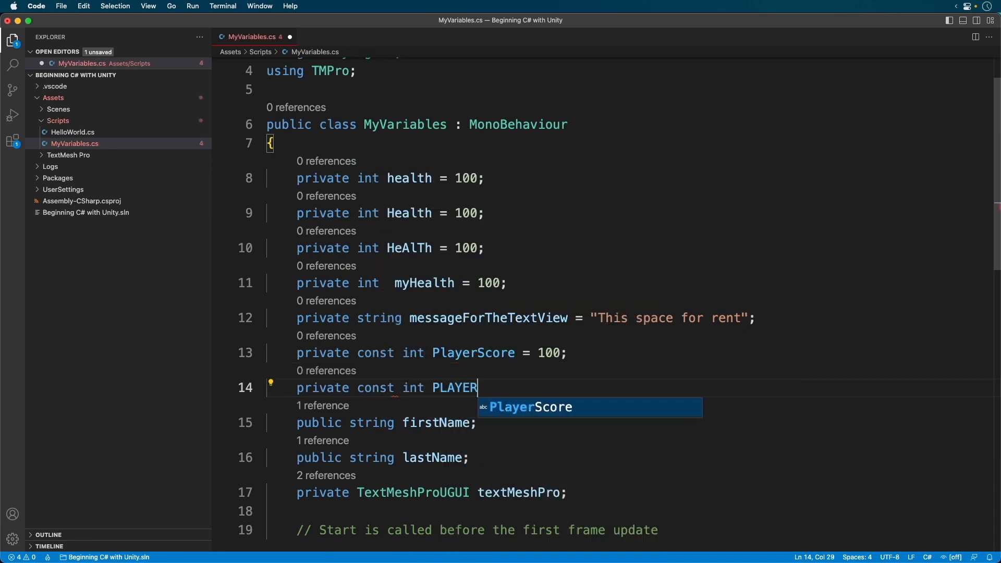
pyautogui.write('_SCORE =')
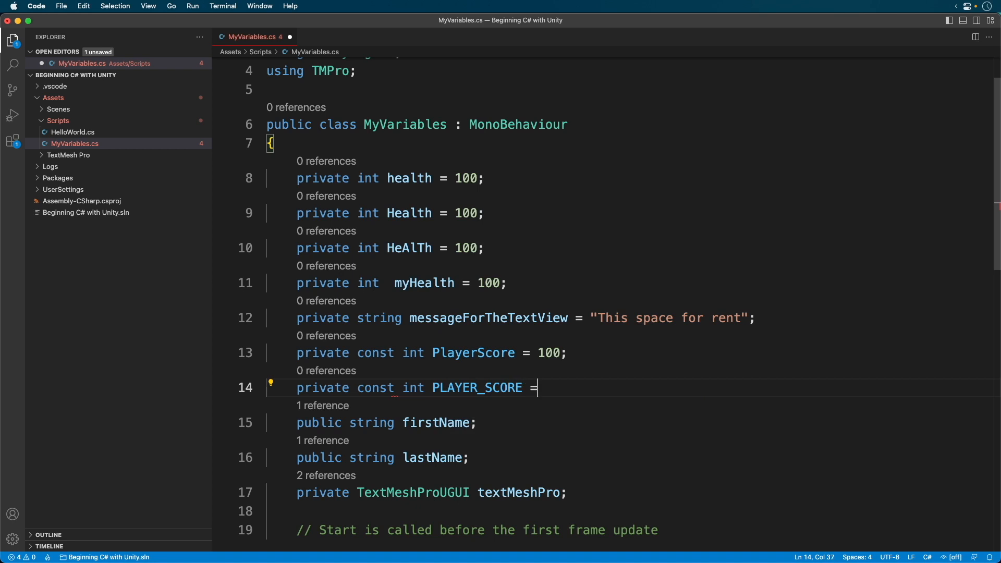
pyautogui.write('100;')
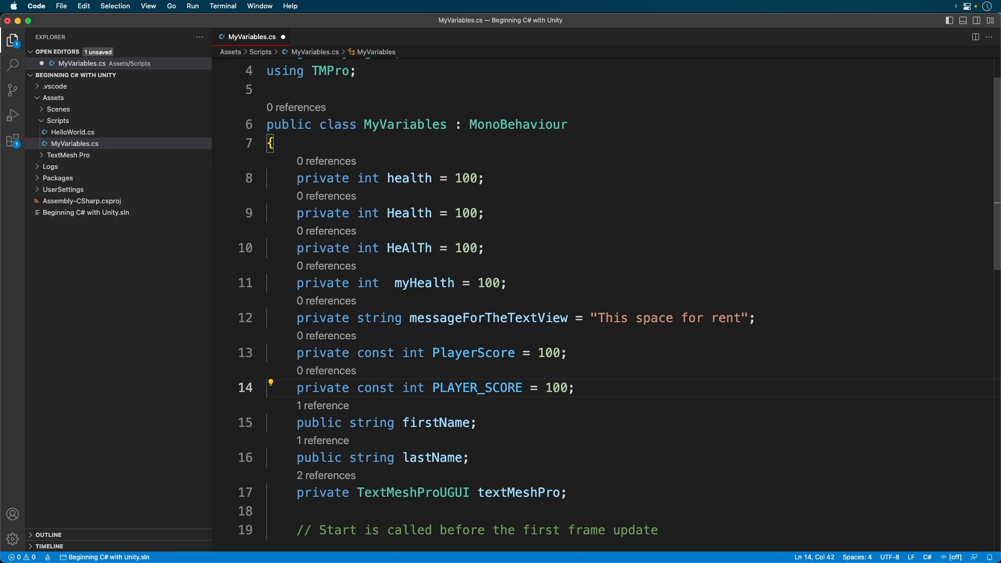
pyautogui.moveTo(732, 325)
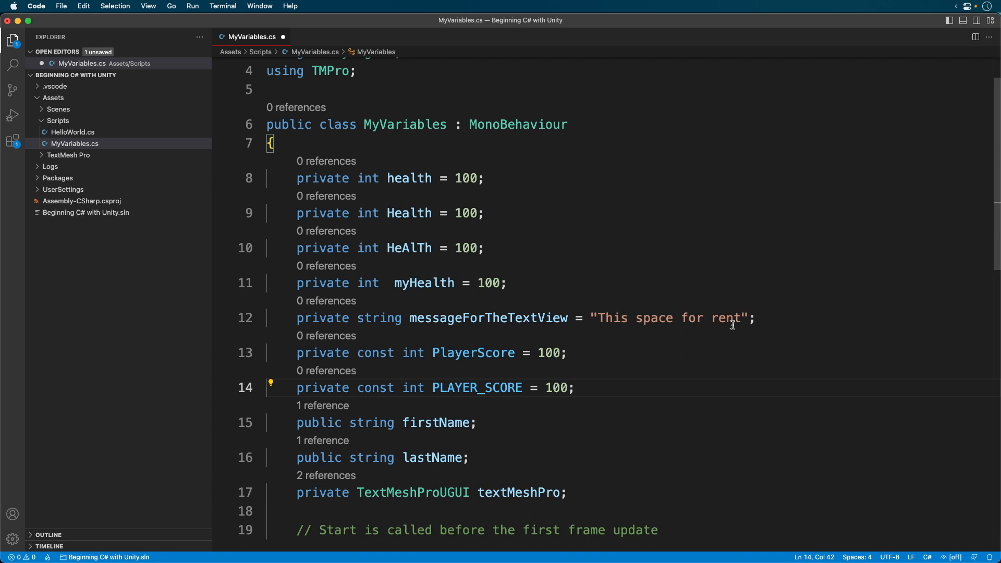
pyautogui.moveTo(711, 337)
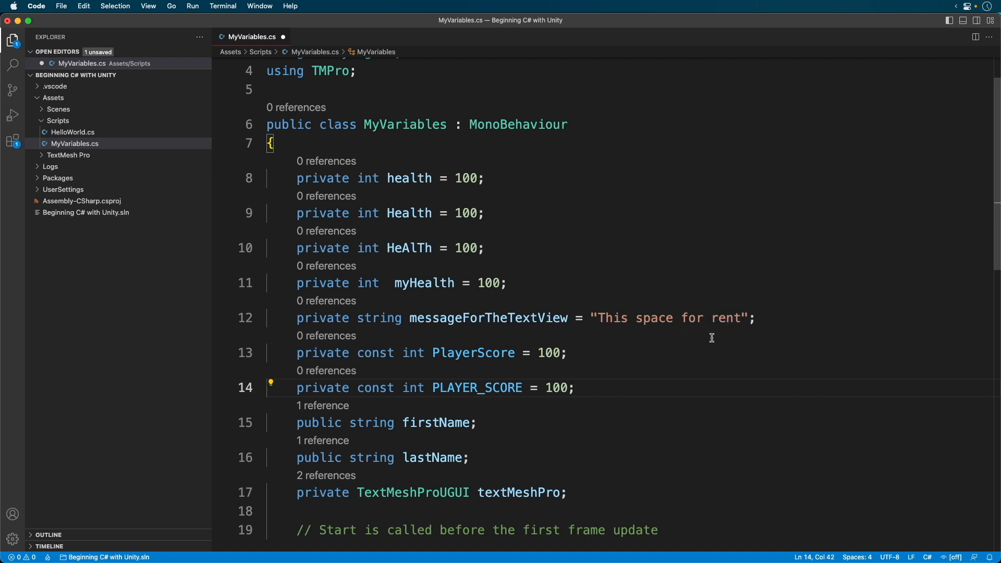
# Put 'PlayerScore = 200;' at the start of Start(), where it is flagged as an error
pyautogui.scroll(-3)
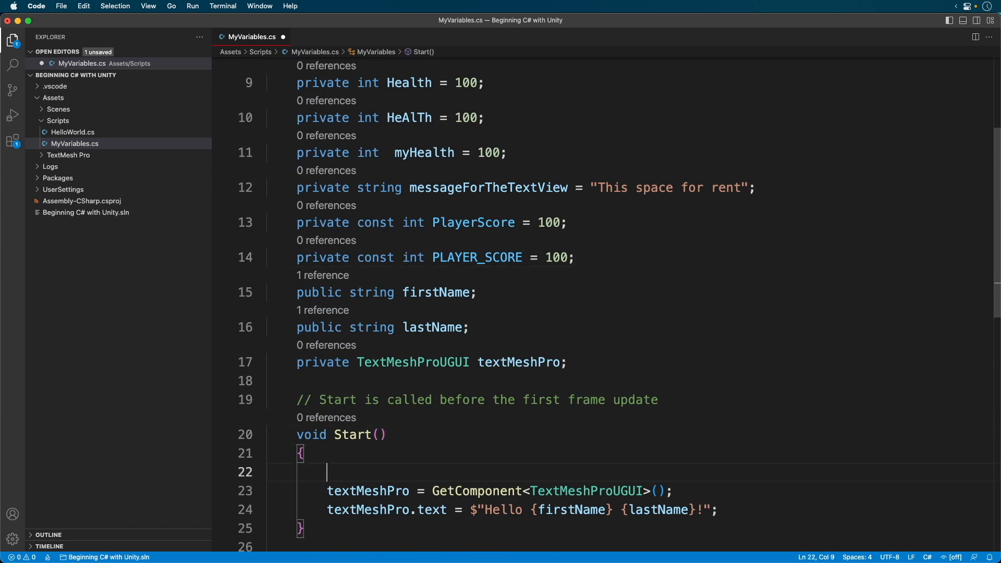
pyautogui.write('PlayerScore')
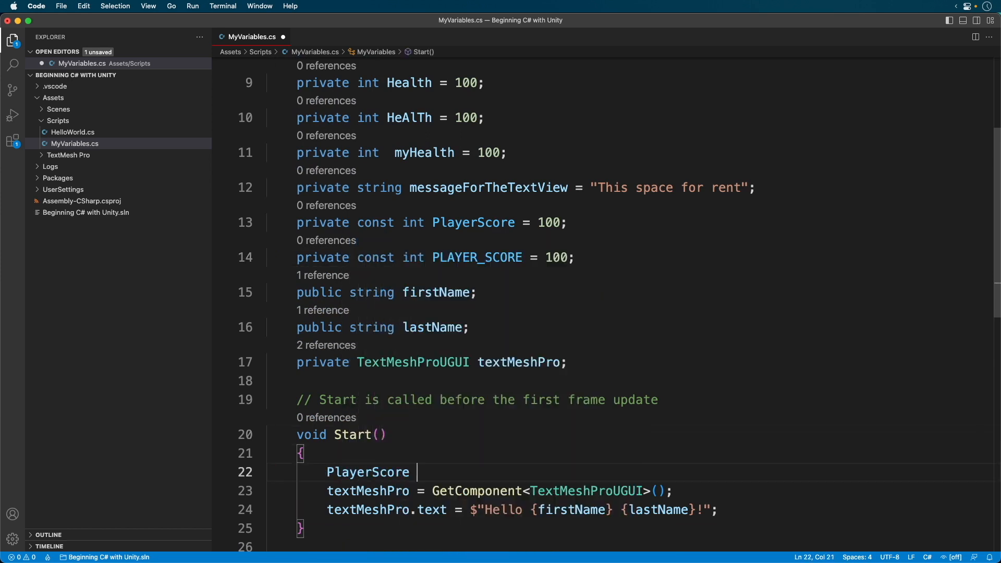
pyautogui.write('= 200;')
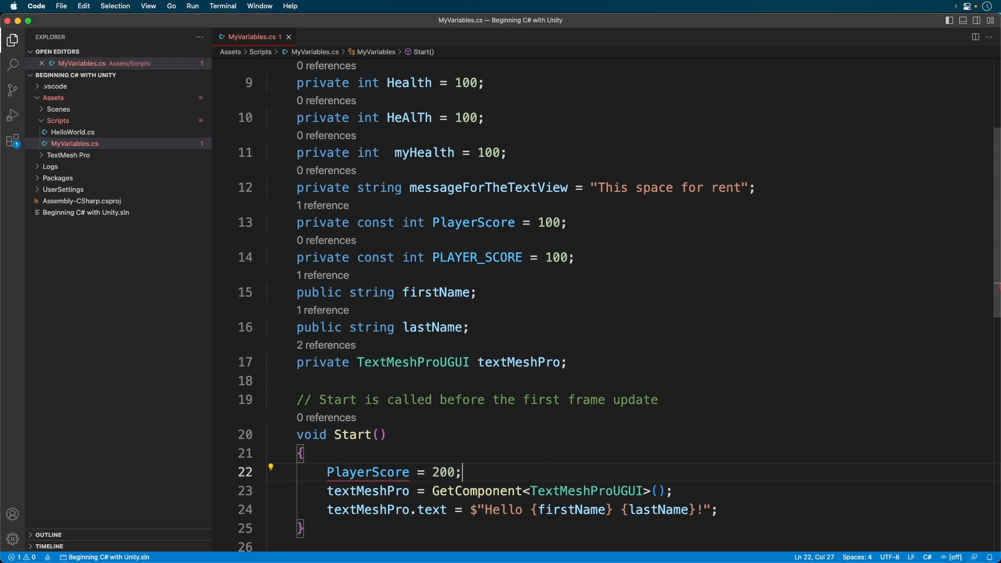
pyautogui.moveTo(384, 473)
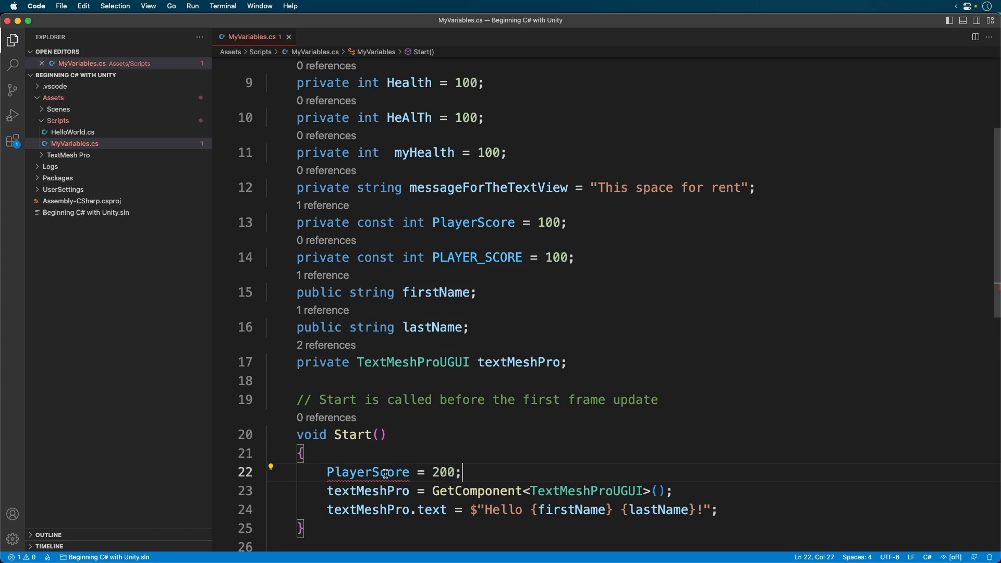
pyautogui.moveTo(368, 472)
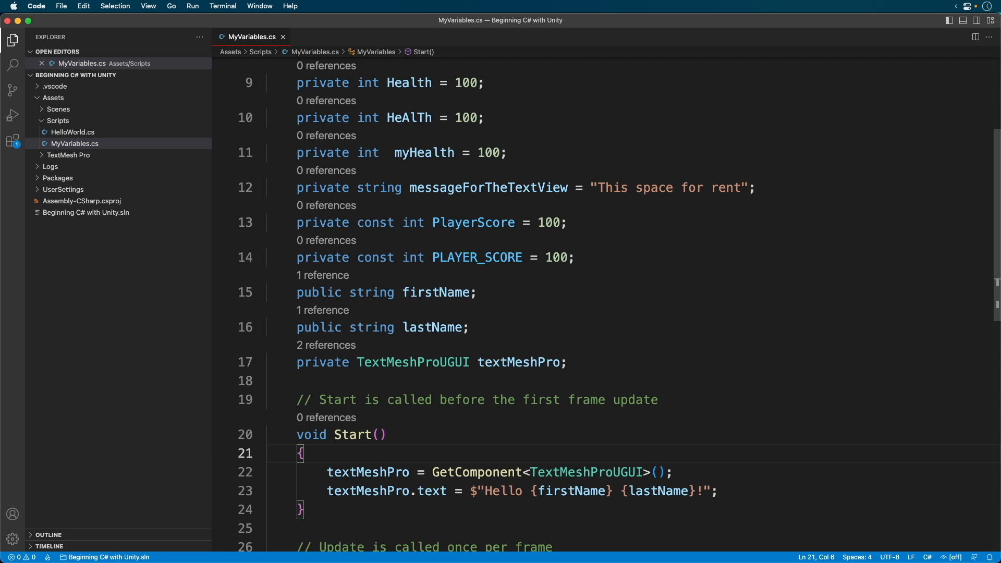
pyautogui.scroll(-3)
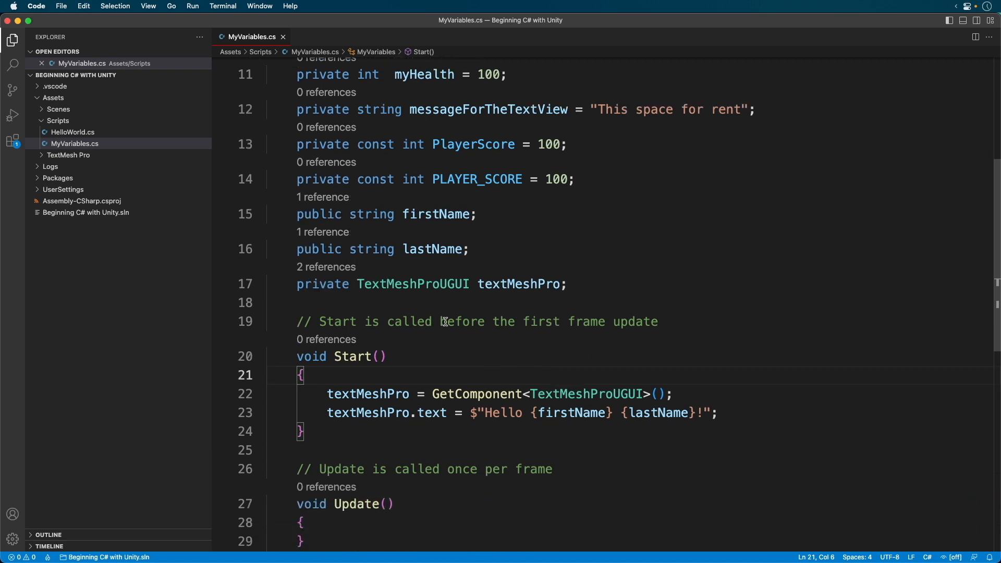
pyautogui.doubleClick(462, 469)
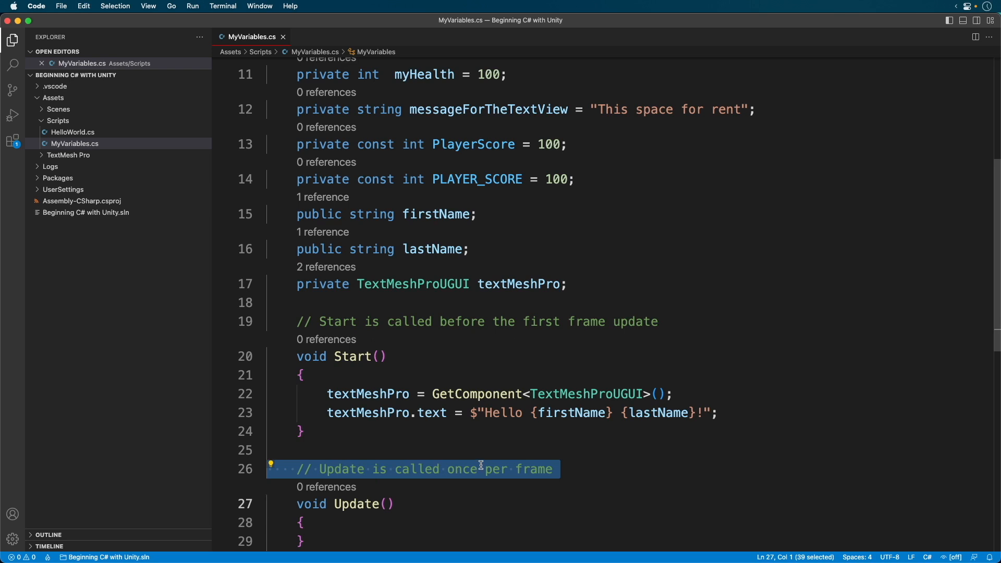
pyautogui.click(304, 468)
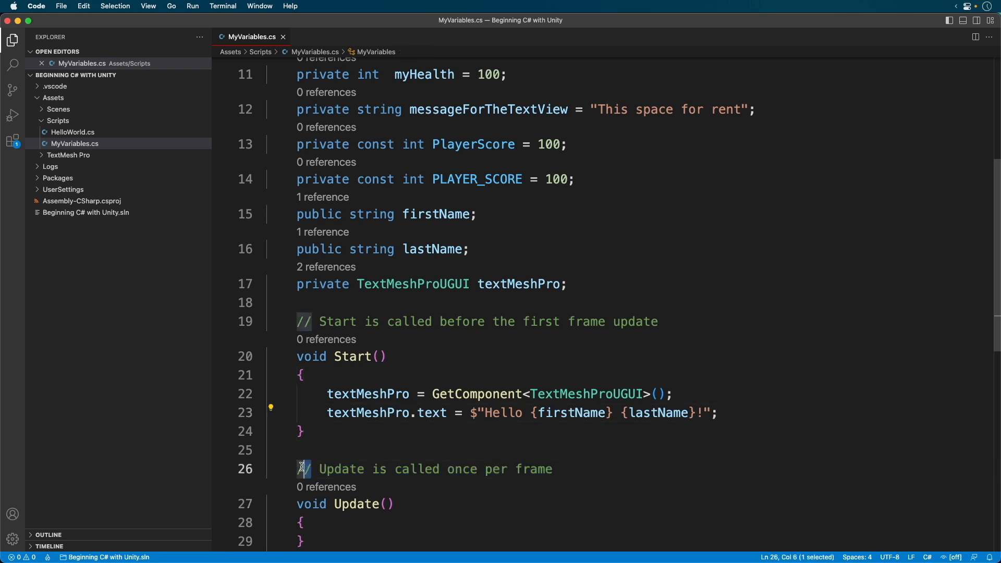
pyautogui.press('shift+left')
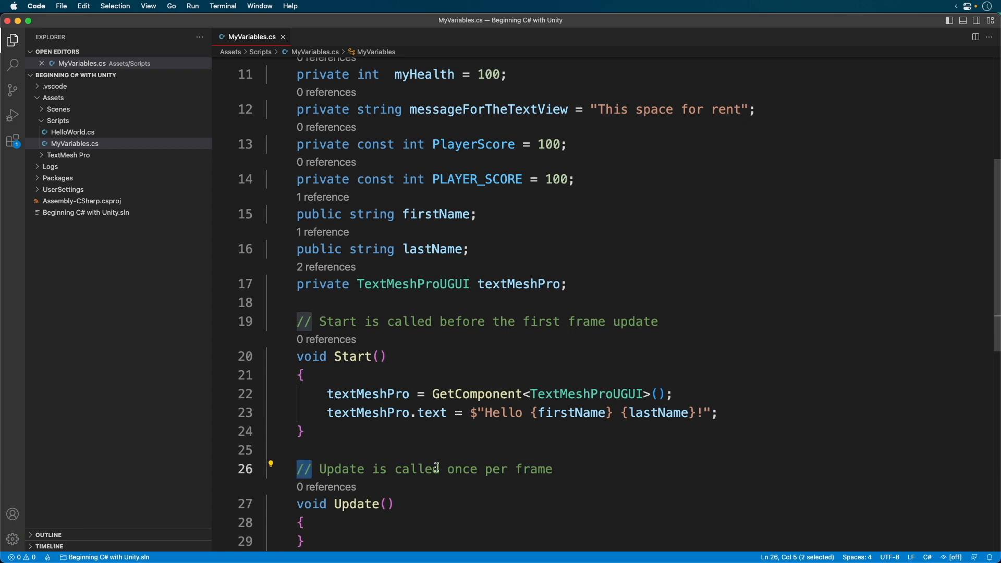
pyautogui.moveTo(435, 458)
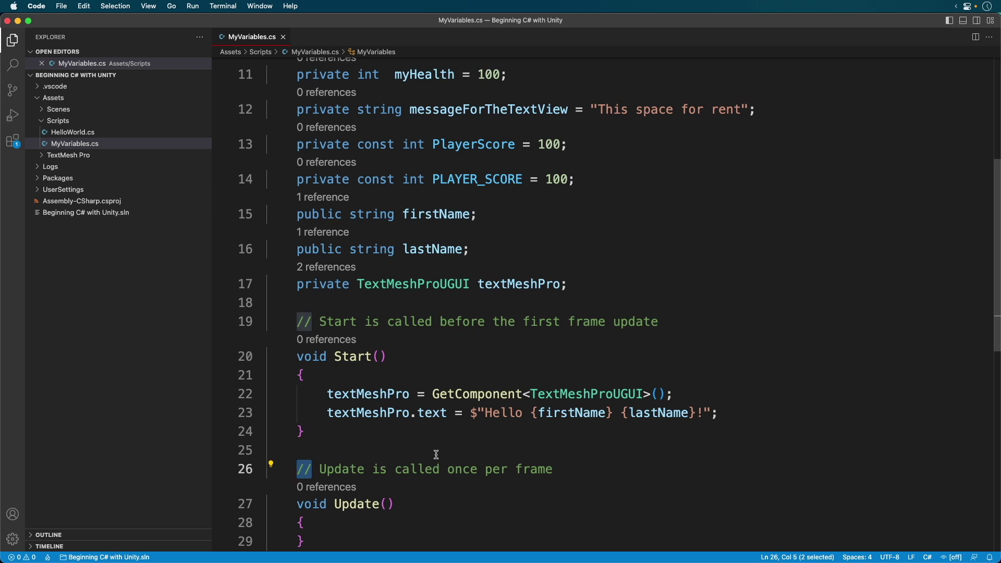
# Add '// Just a scratchpad for playing with variables — not to be used in production' atop the class
pyautogui.scroll(3)
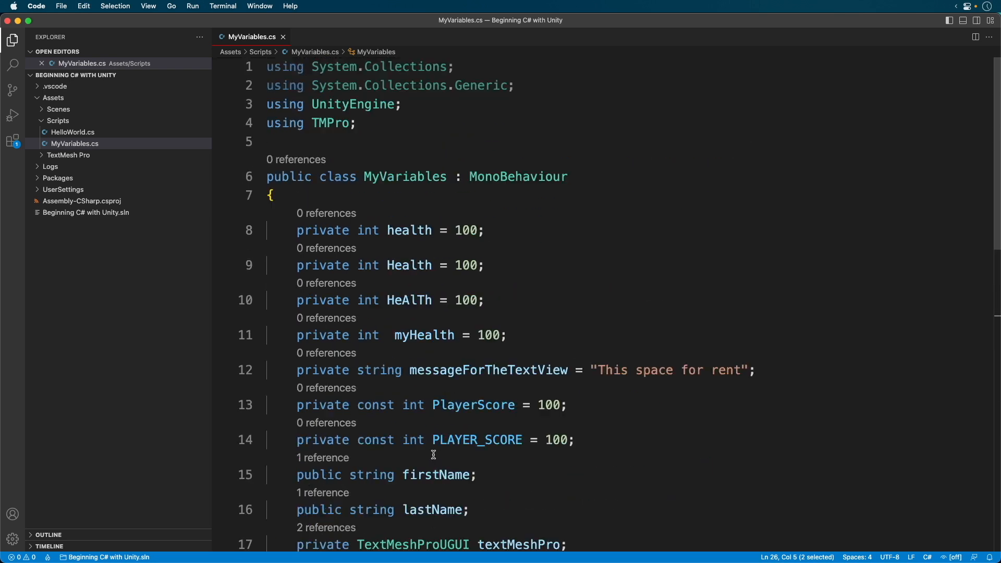
pyautogui.moveTo(333, 206)
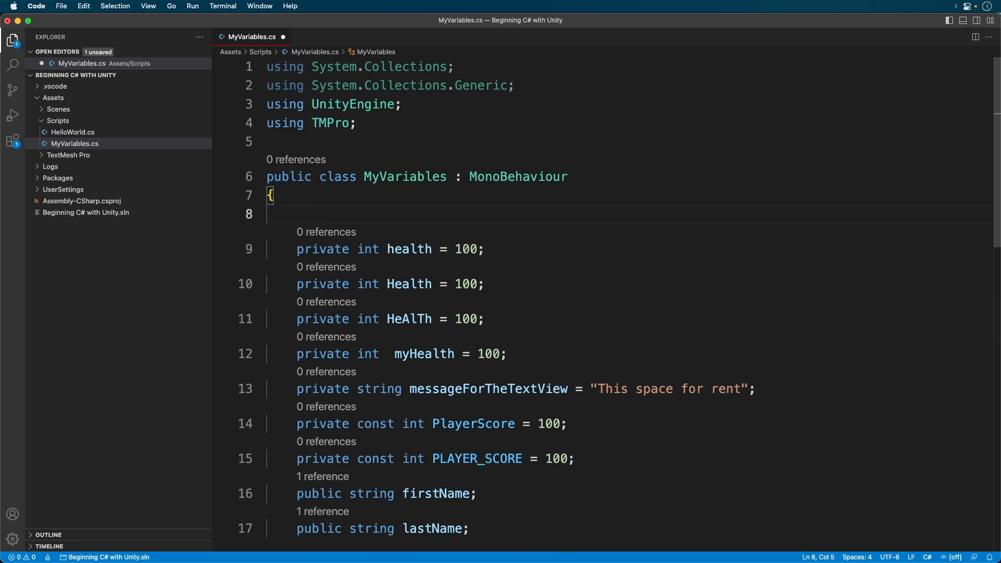
pyautogui.write('// Just a s')
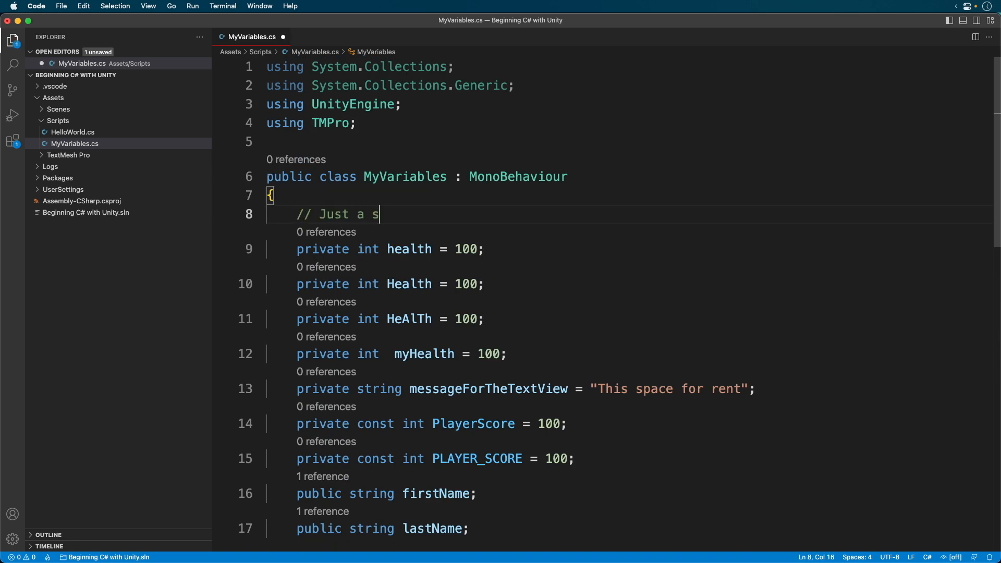
pyautogui.write('cratchpad')
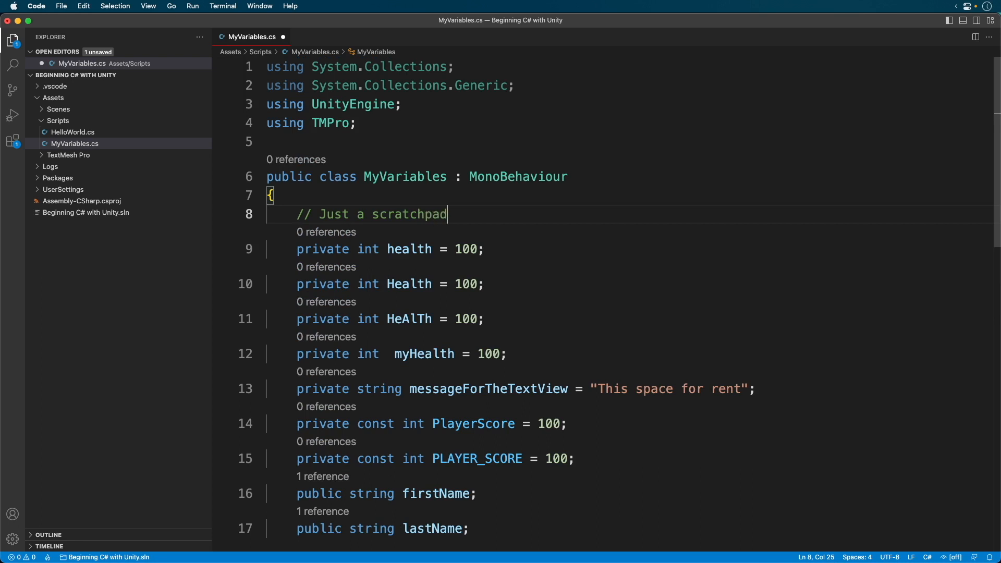
pyautogui.write('for playing with')
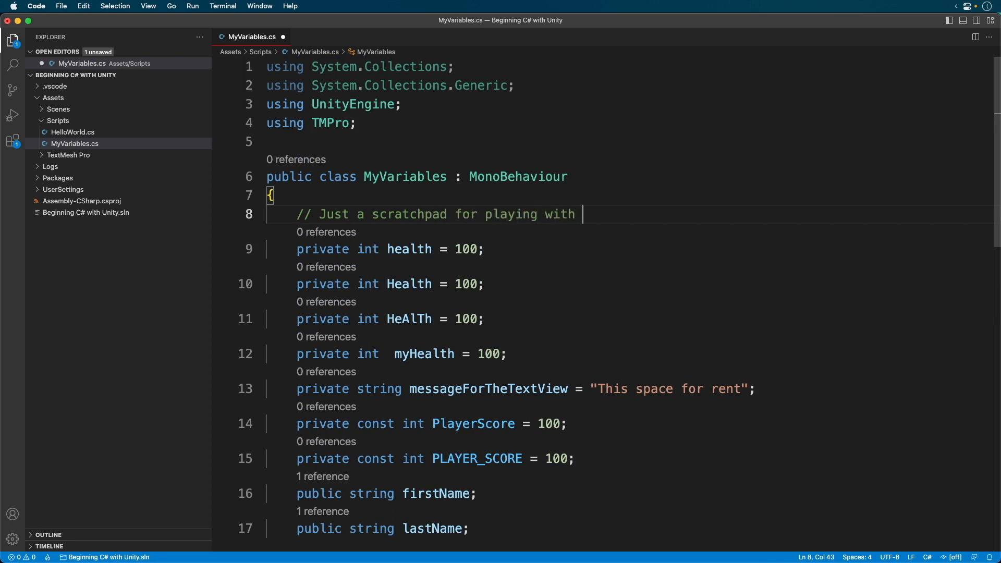
pyautogui.write('variable')
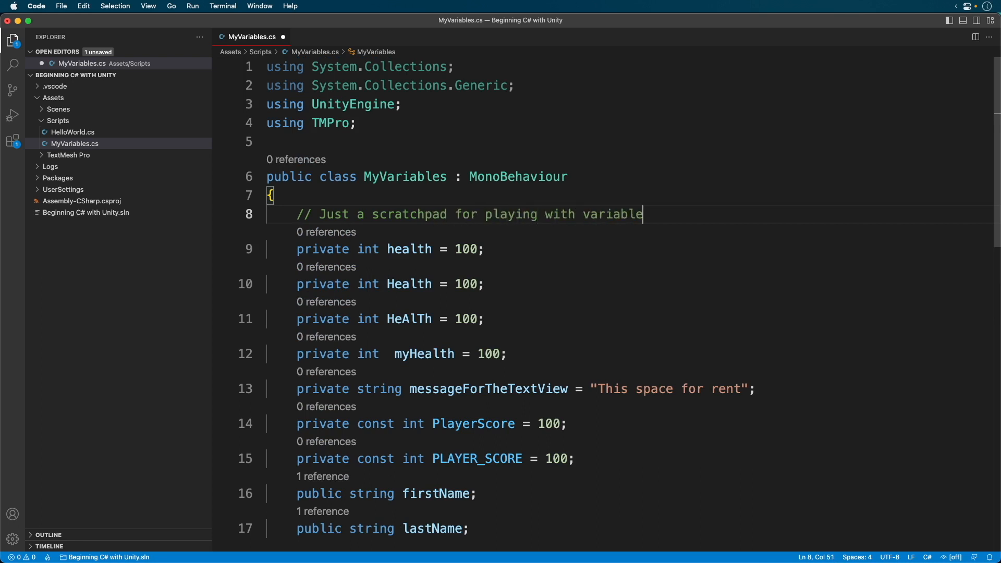
pyautogui.write('s — not to')
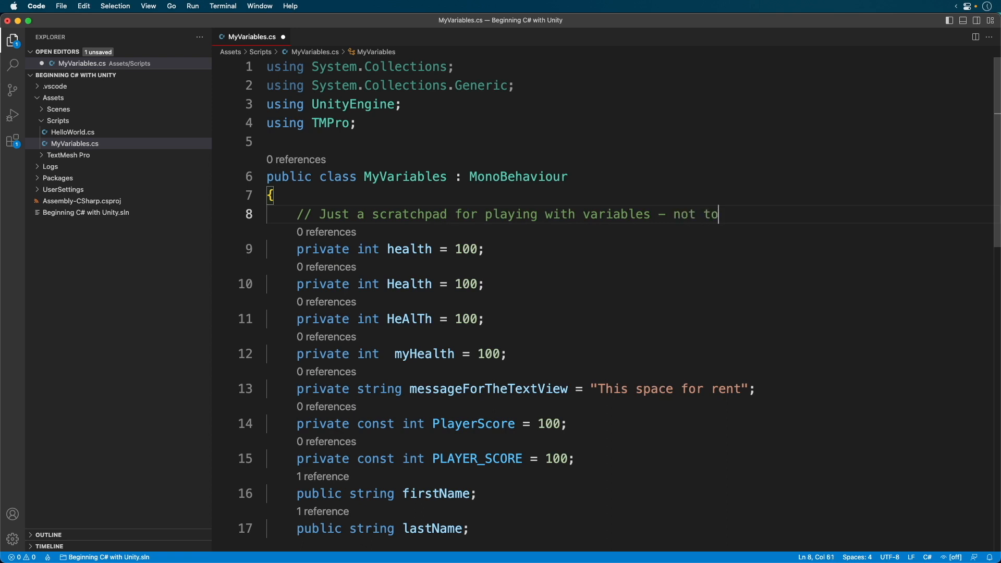
pyautogui.write('be used in produc')
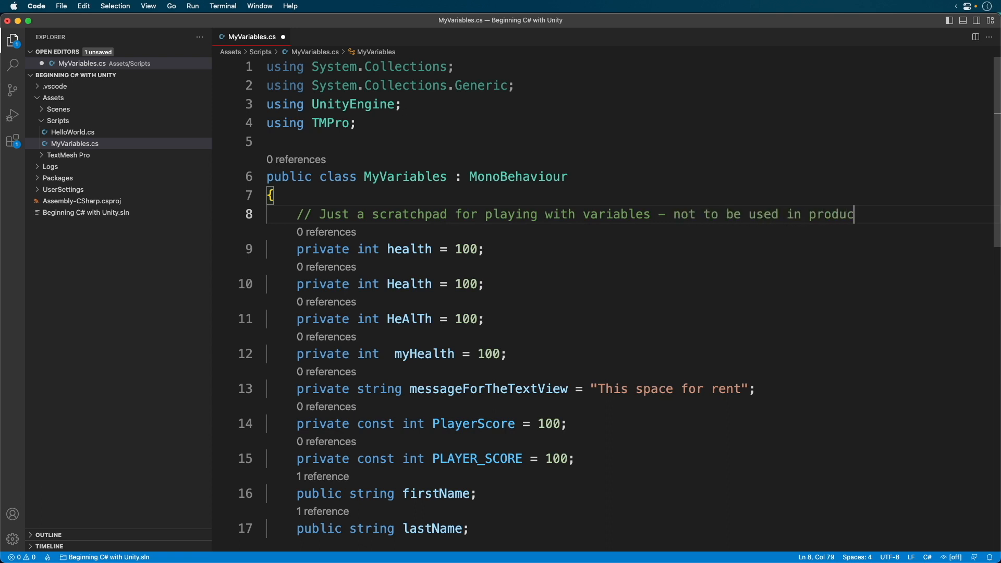
pyautogui.write('tion')
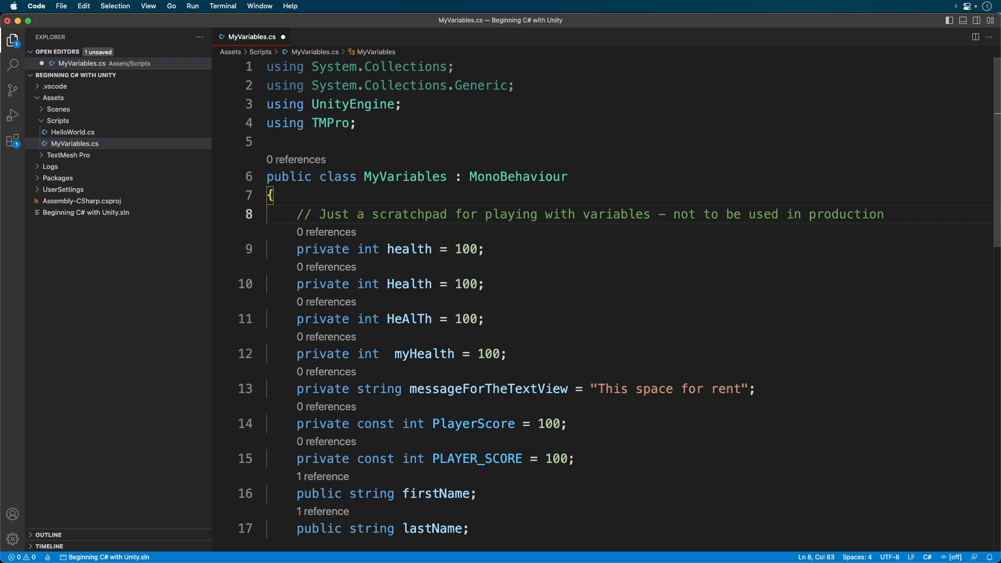
pyautogui.scroll(-3)
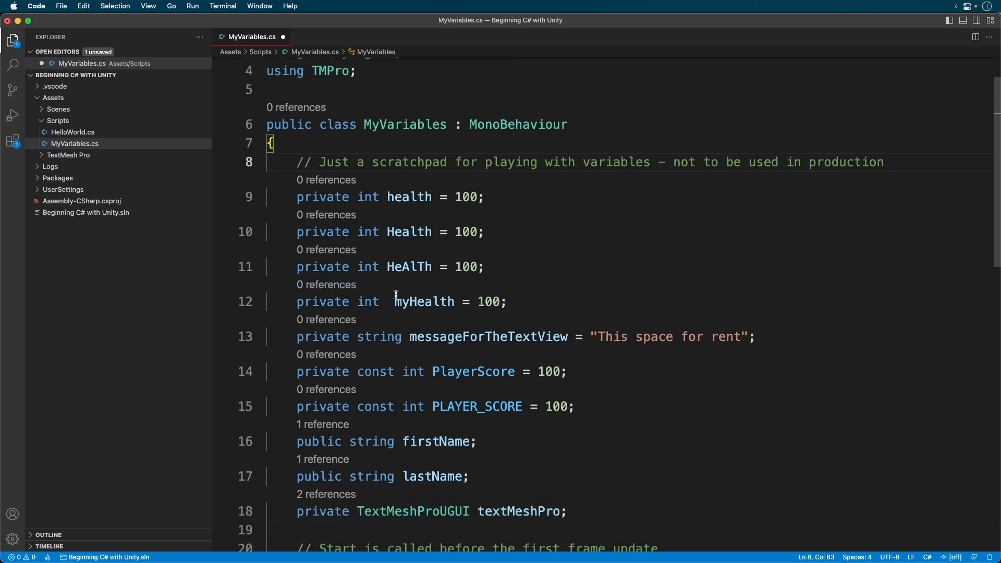
# Wrap firstName and lastName in a /* */ block comment and inspect the resulting lastName error
pyautogui.scroll(-3)
pyautogui.write('// ')
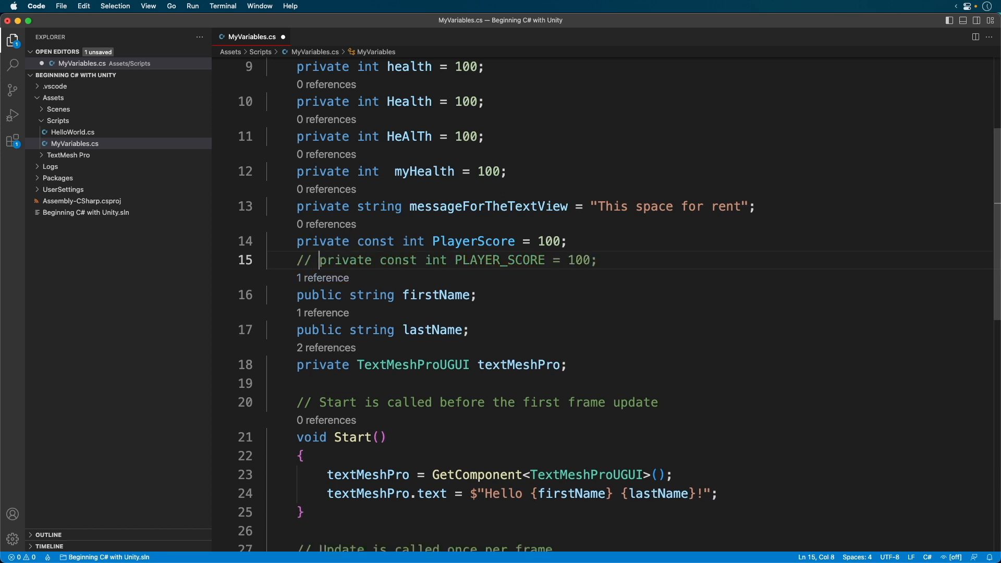
pyautogui.press('enter')
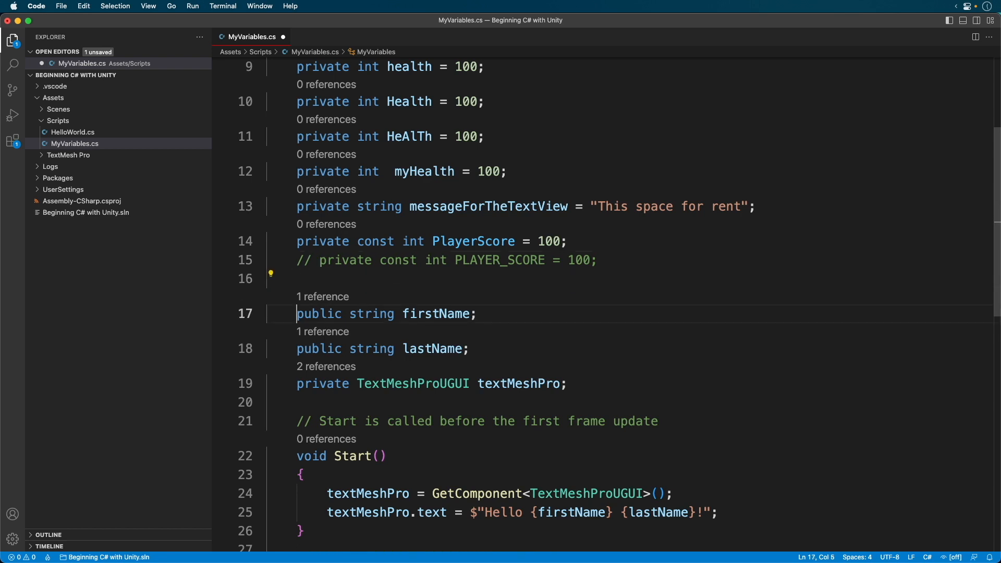
pyautogui.write('/*')
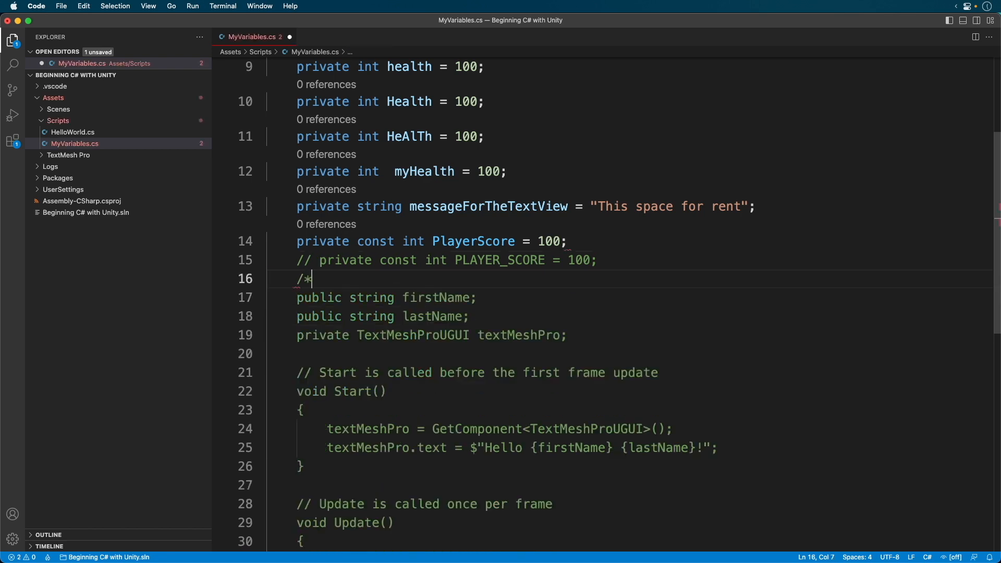
pyautogui.moveTo(356, 277)
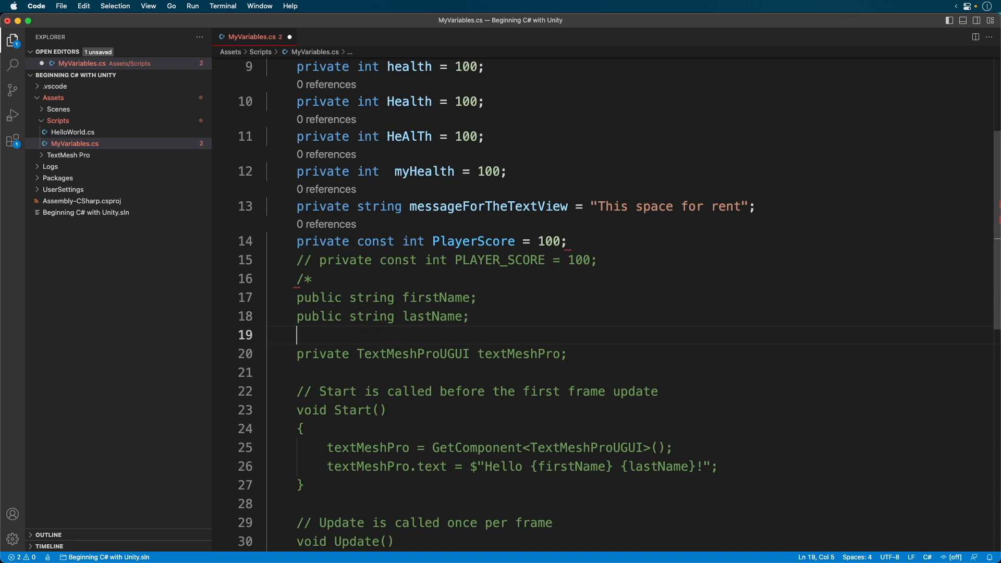
pyautogui.write('*/')
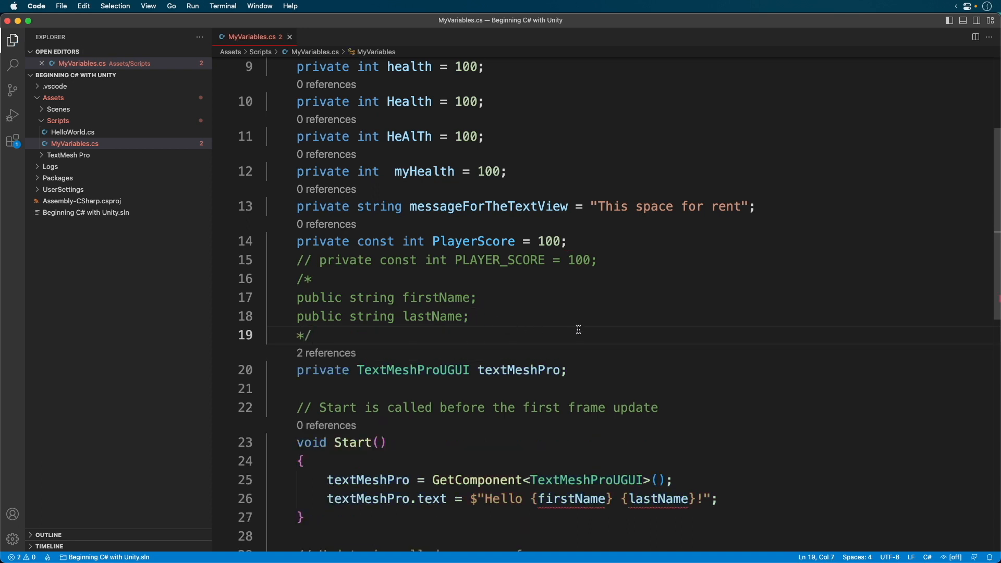
pyautogui.moveTo(559, 409)
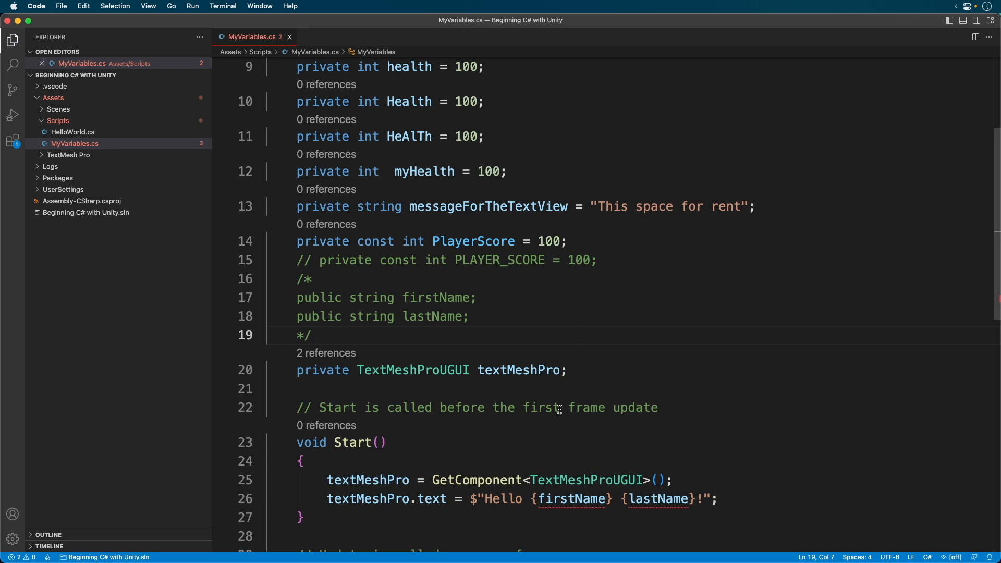
pyautogui.moveTo(478, 453)
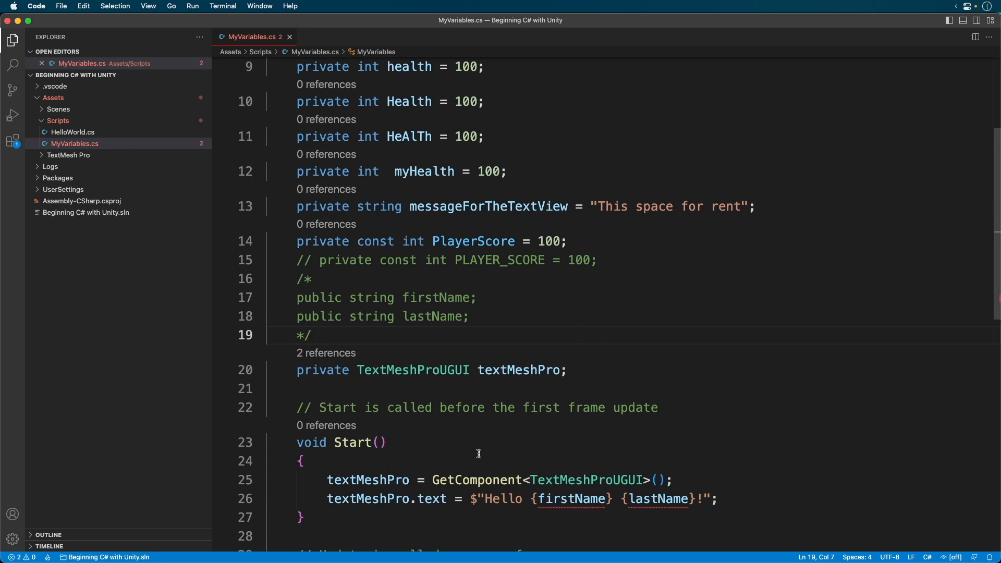
pyautogui.click(640, 498)
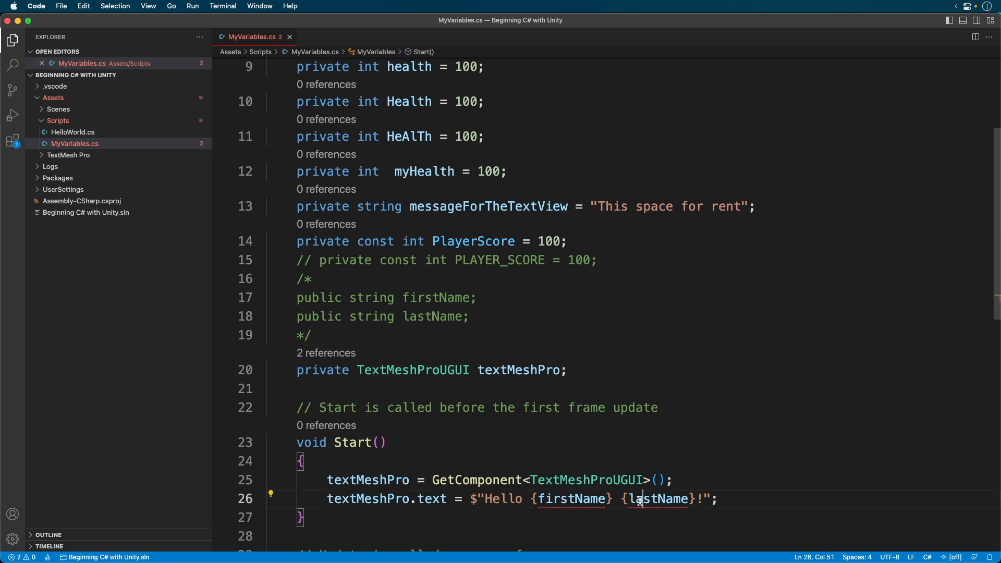